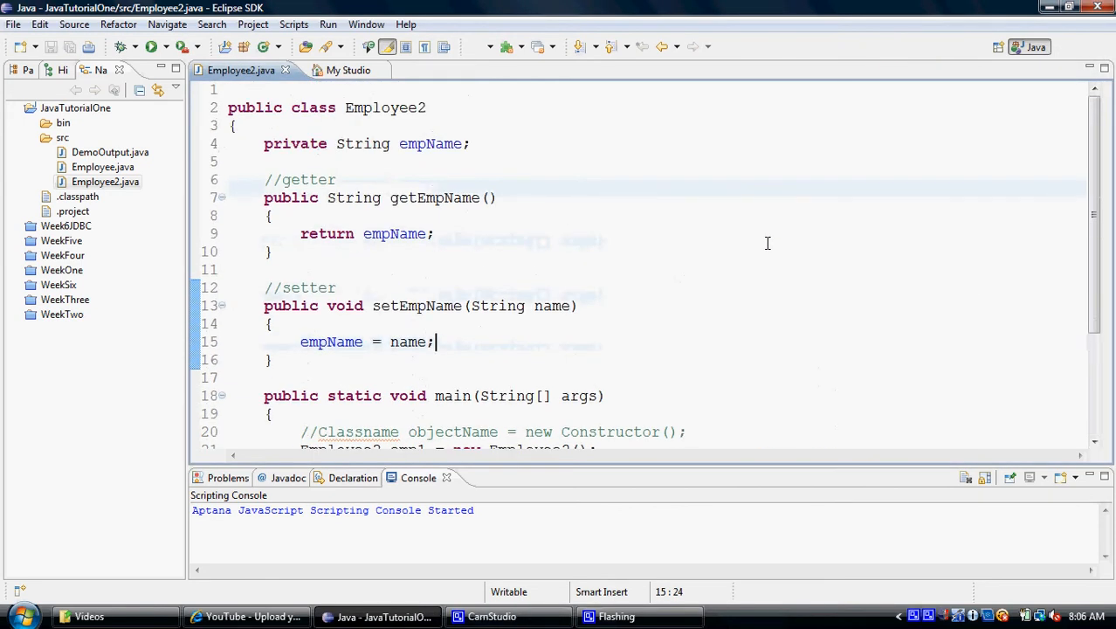
- Declare 'private double comm;' on a new line under the empName field
{"action": "left_click", "coordinate": [503, 143]}
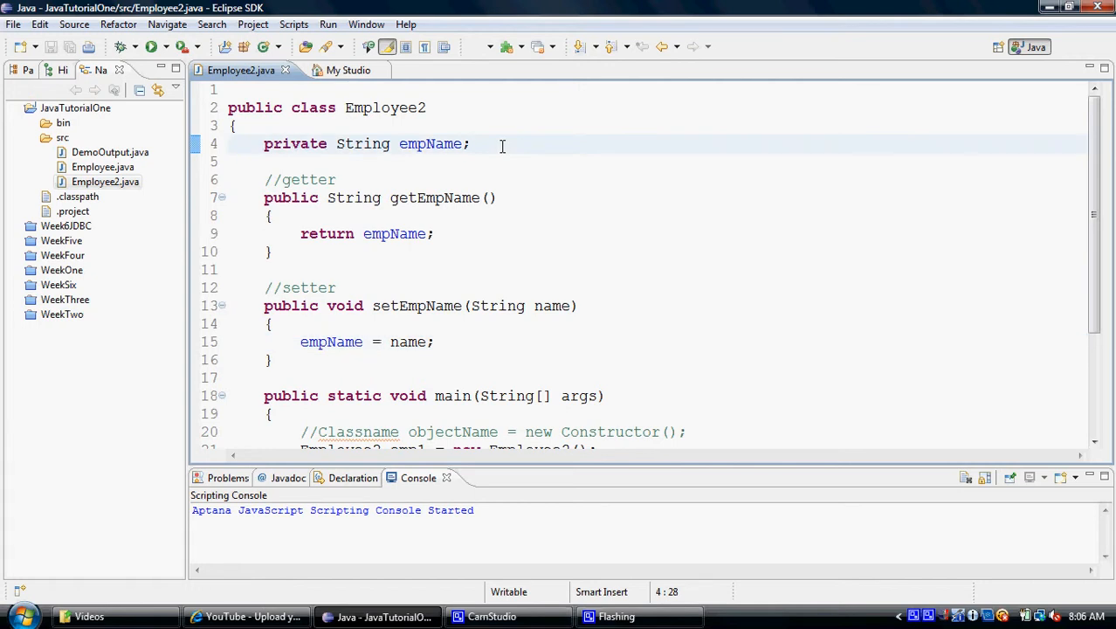
{"action": "type", "text": "priv"}
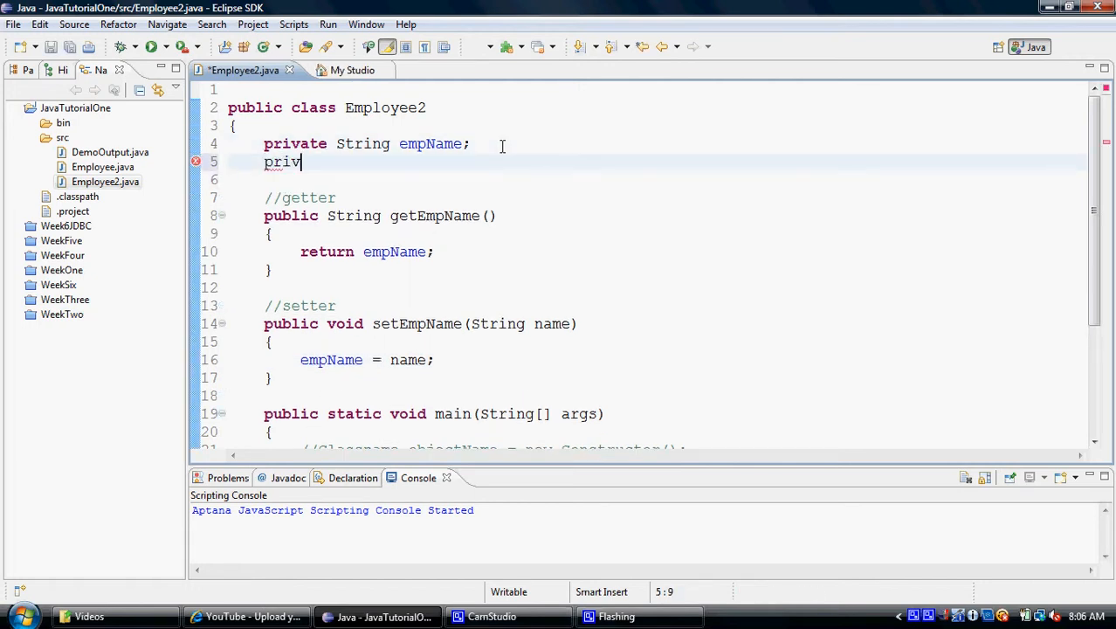
{"action": "type", "text": "ate d"}
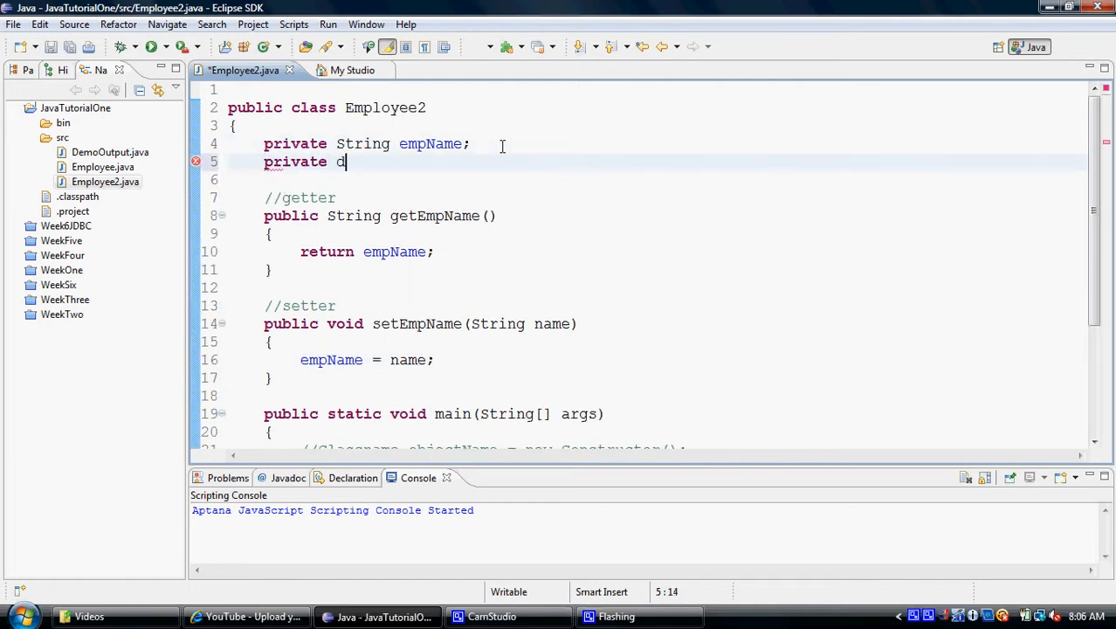
{"action": "type", "text": "ouble comm"}
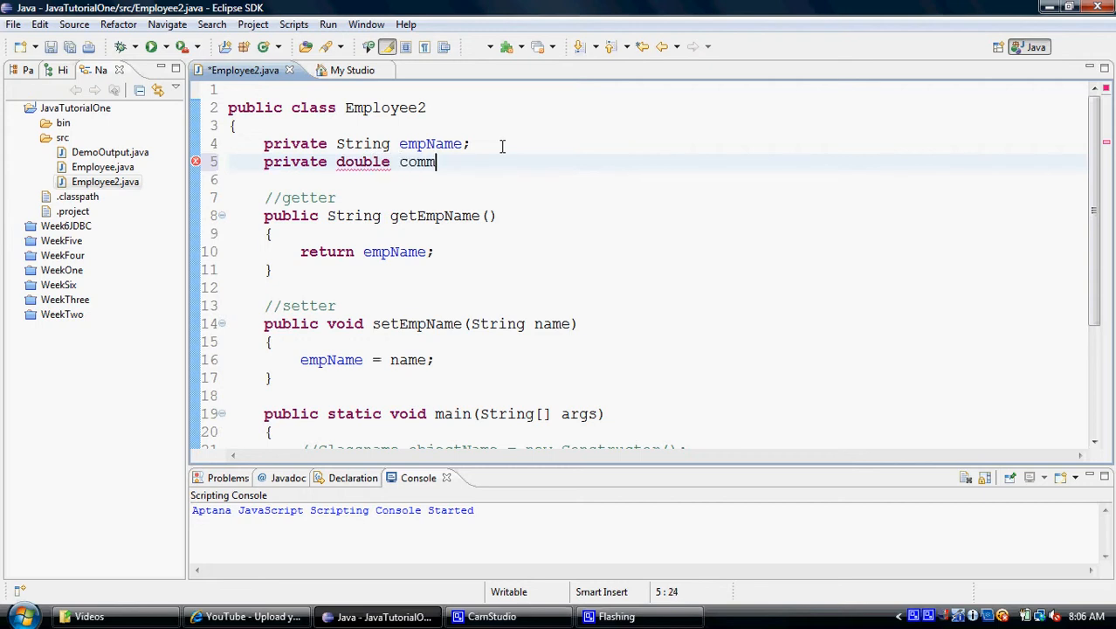
{"action": "type", "text": ";"}
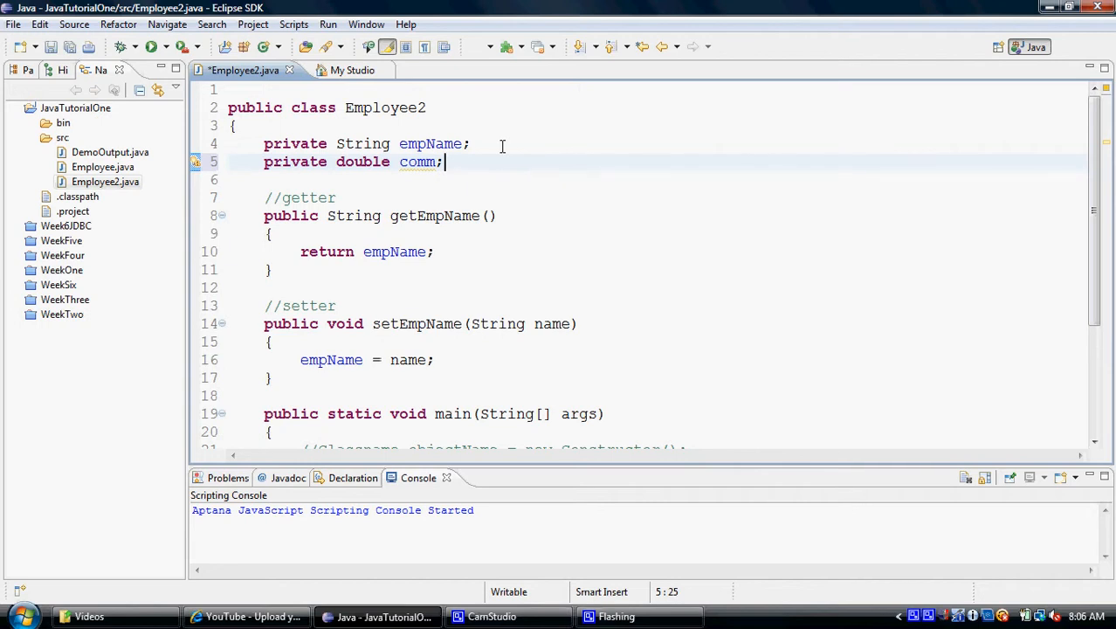
- Write 'public double getComm()' returning comm right after getEmpName
{"action": "left_click", "coordinate": [273, 269]}
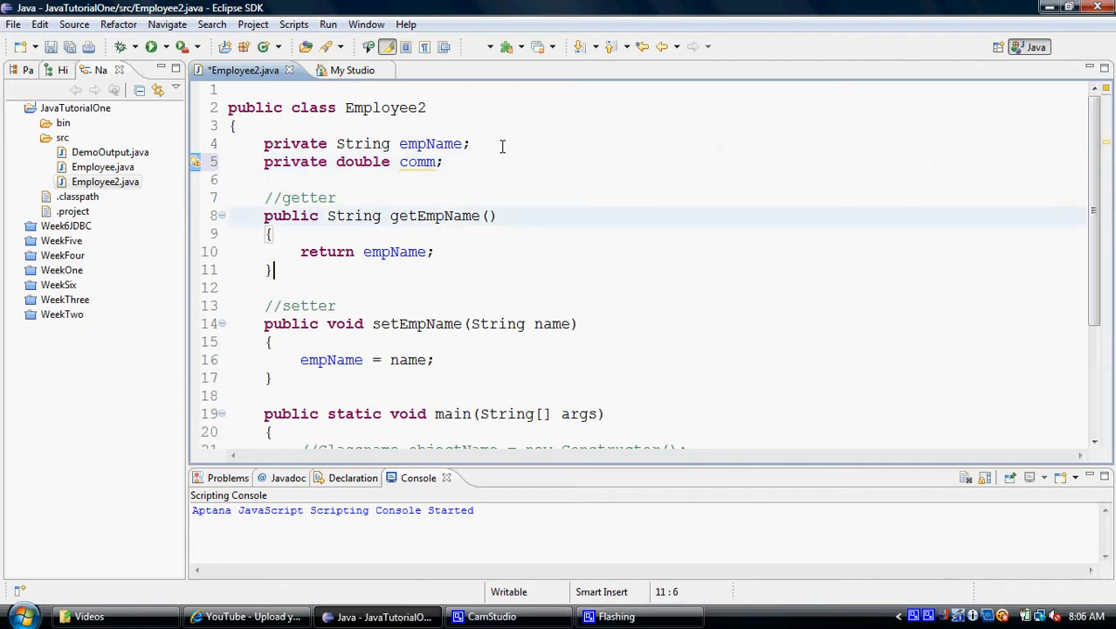
{"action": "type", "text": "p"}
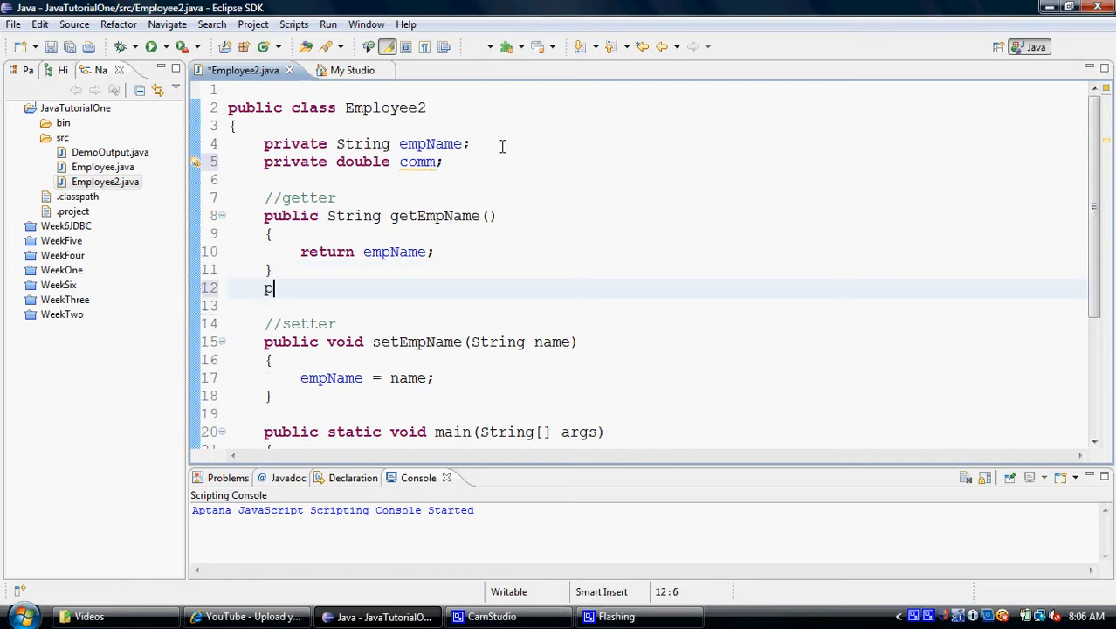
{"action": "type", "text": "ublic"}
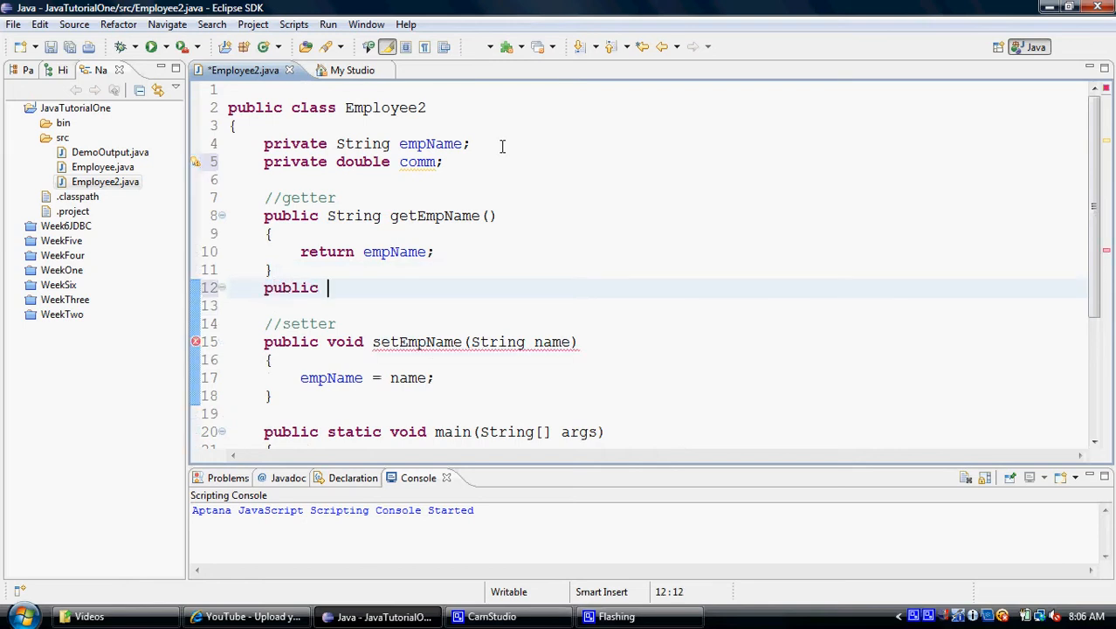
{"action": "type", "text": "double g"}
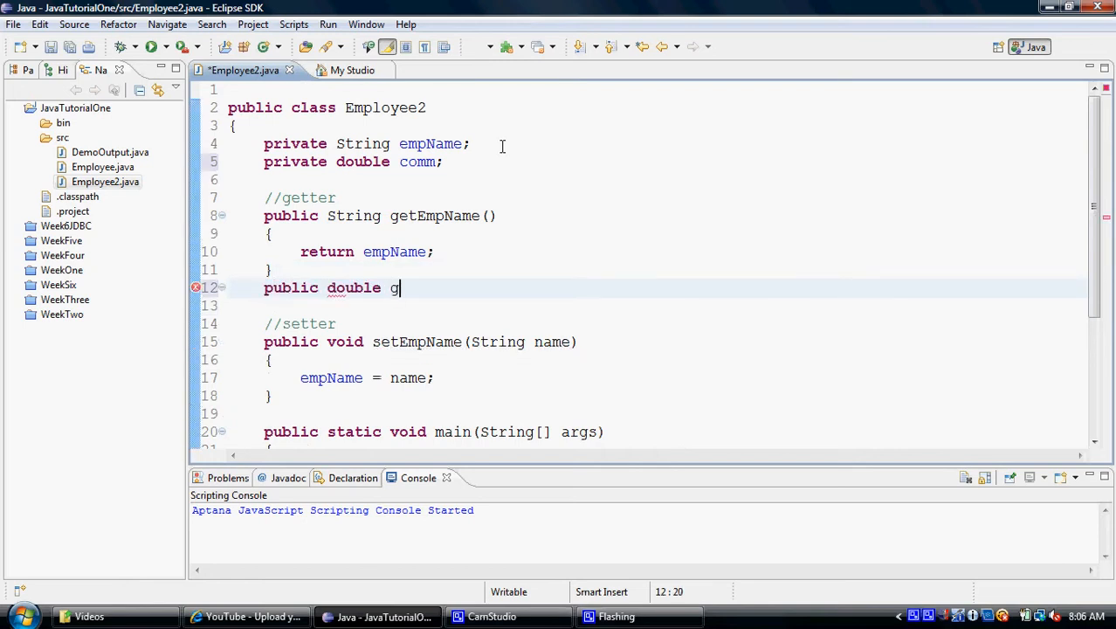
{"action": "type", "text": "etComm()"}
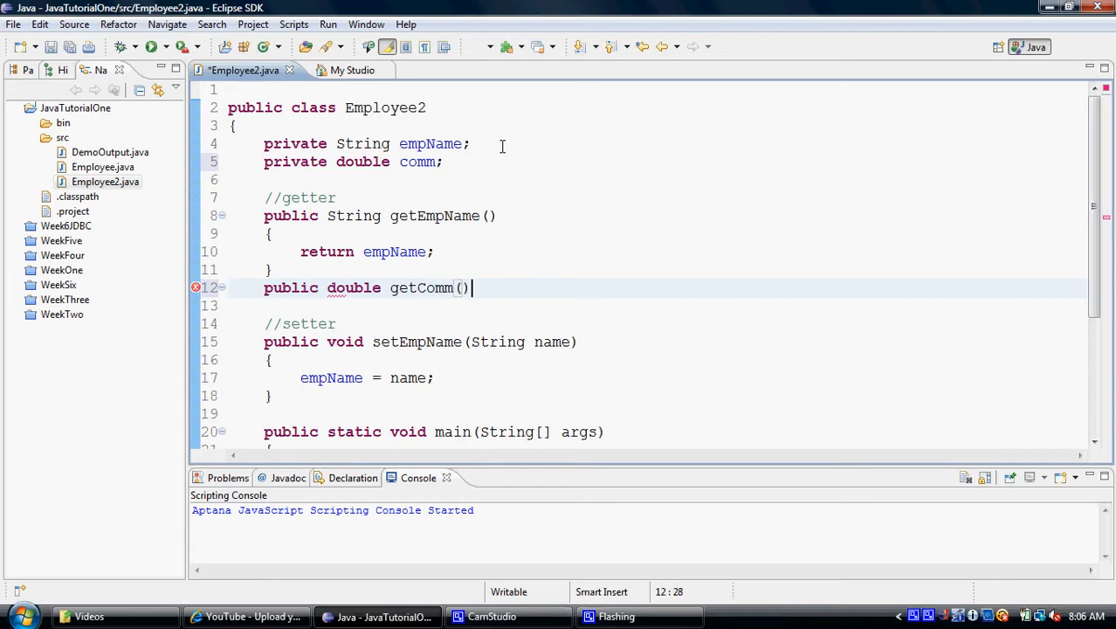
{"action": "type", "text": "r"}
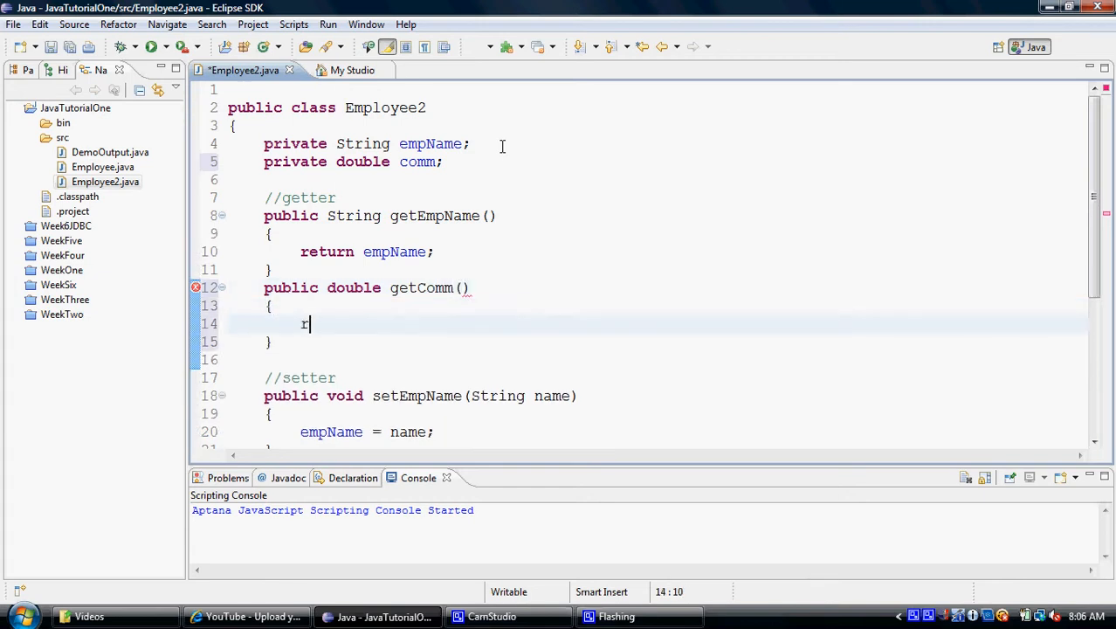
{"action": "type", "text": "eturn comm;"}
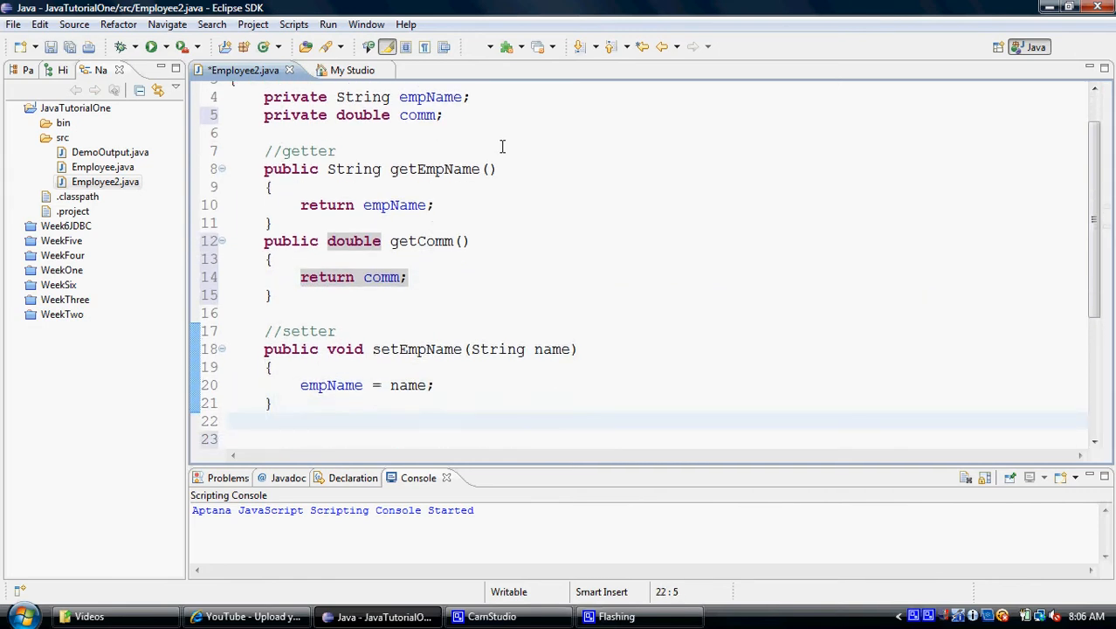
- Write 'public void setComm(double comm)' with body 'comm = comm;' below setEmpName
{"action": "type", "text": "public"}
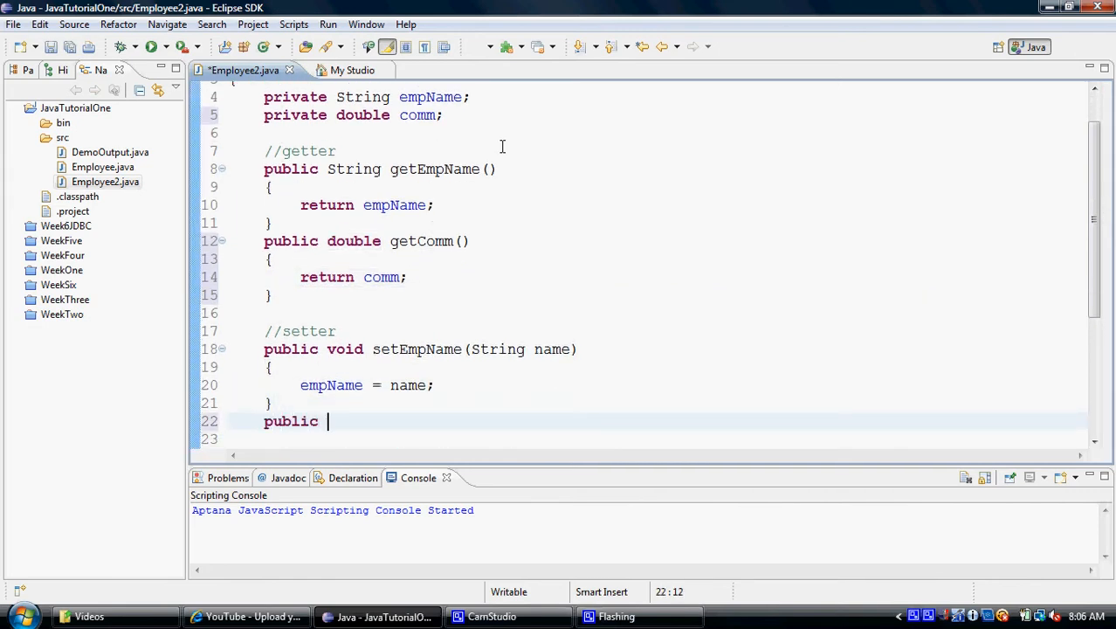
{"action": "type", "text": "vo"}
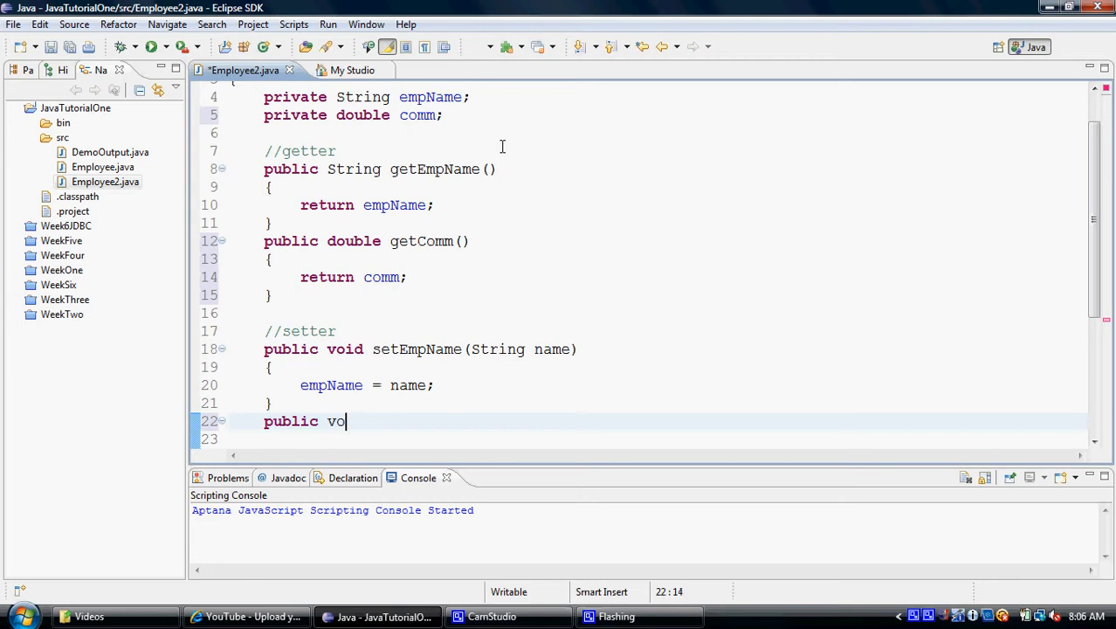
{"action": "type", "text": "id setComm"}
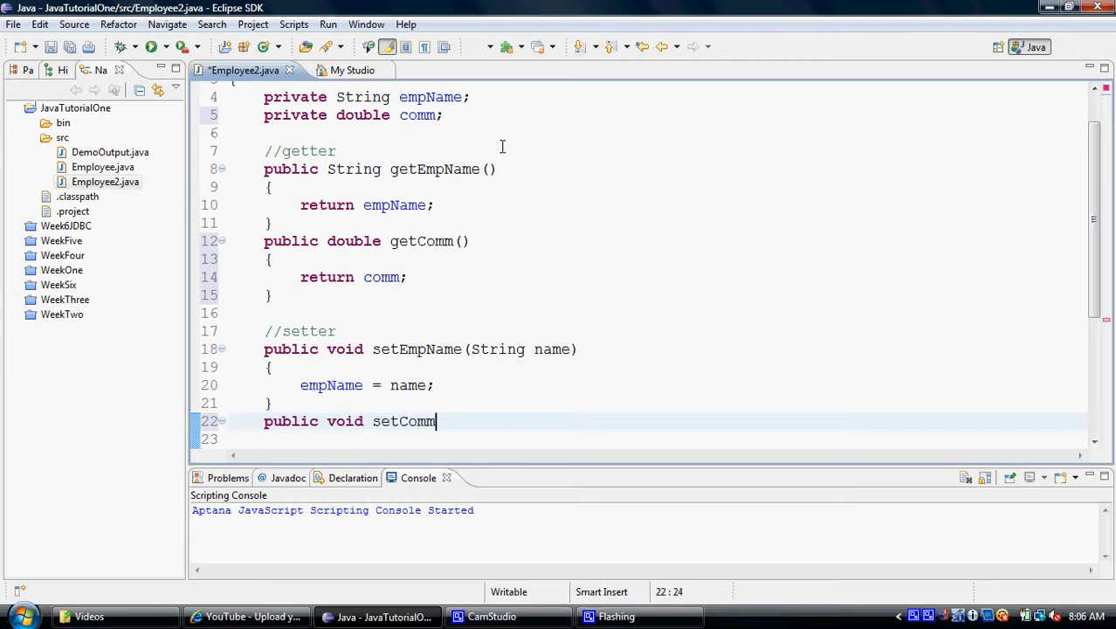
{"action": "type", "text": "(double c)"}
{"action": "left_click", "coordinate": [657, 438]}
{"action": "type", "text": "{"}
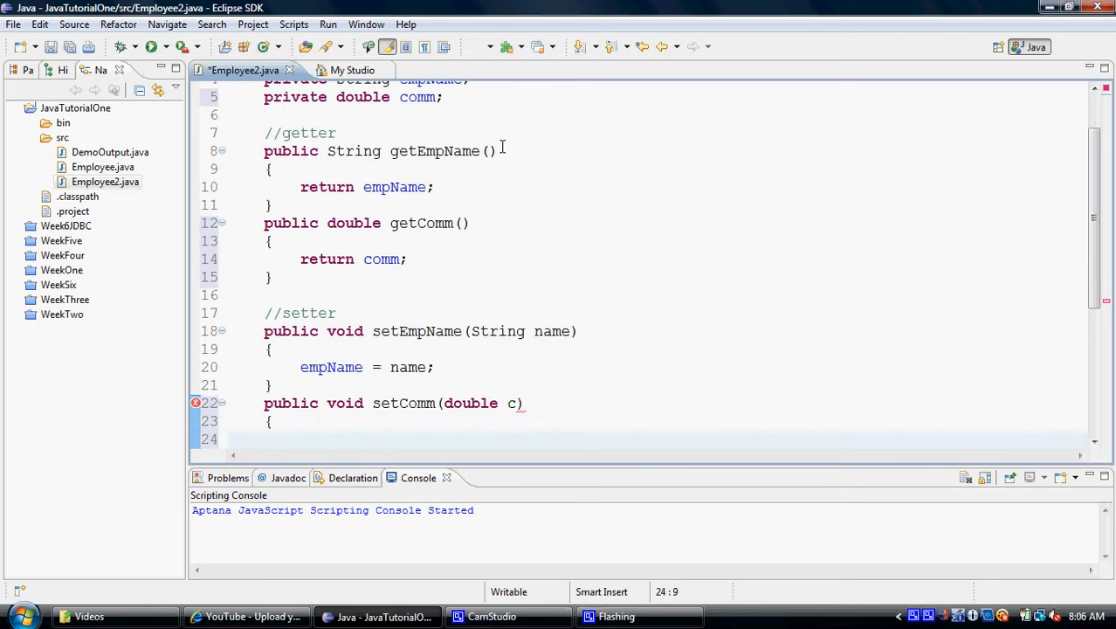
{"action": "type", "text": "omm"}
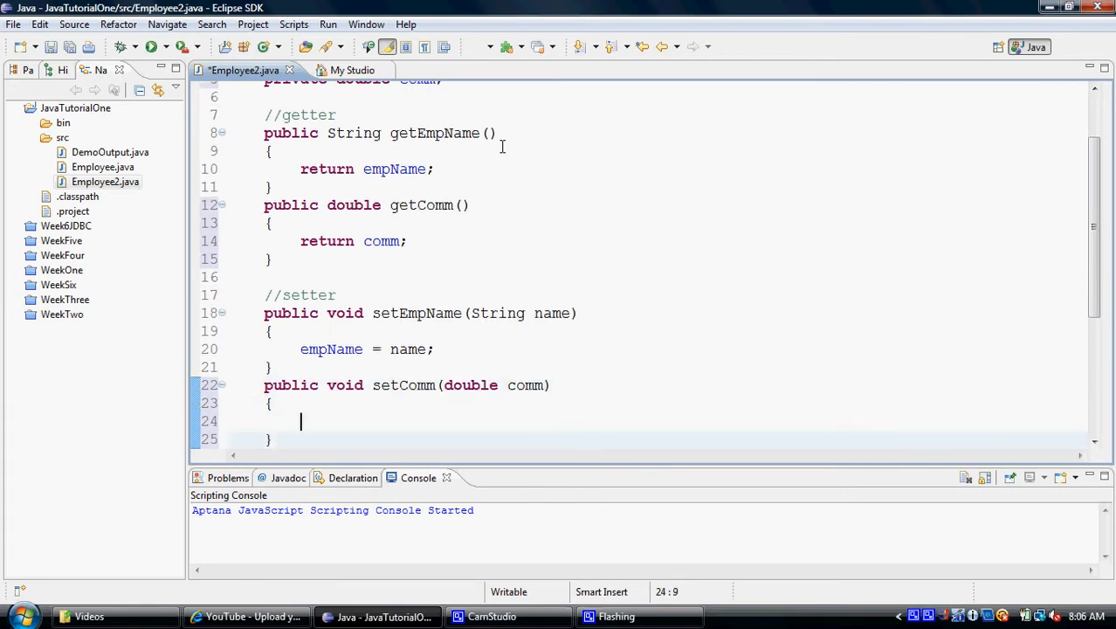
{"action": "type", "text": "comm = co"}
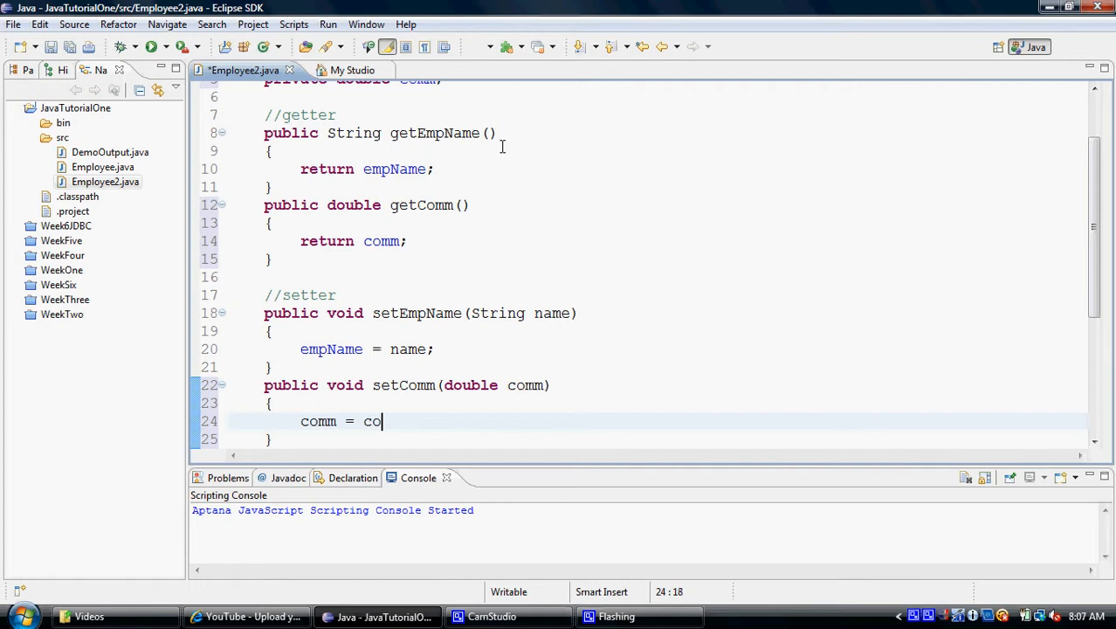
{"action": "type", "text": "mm;"}
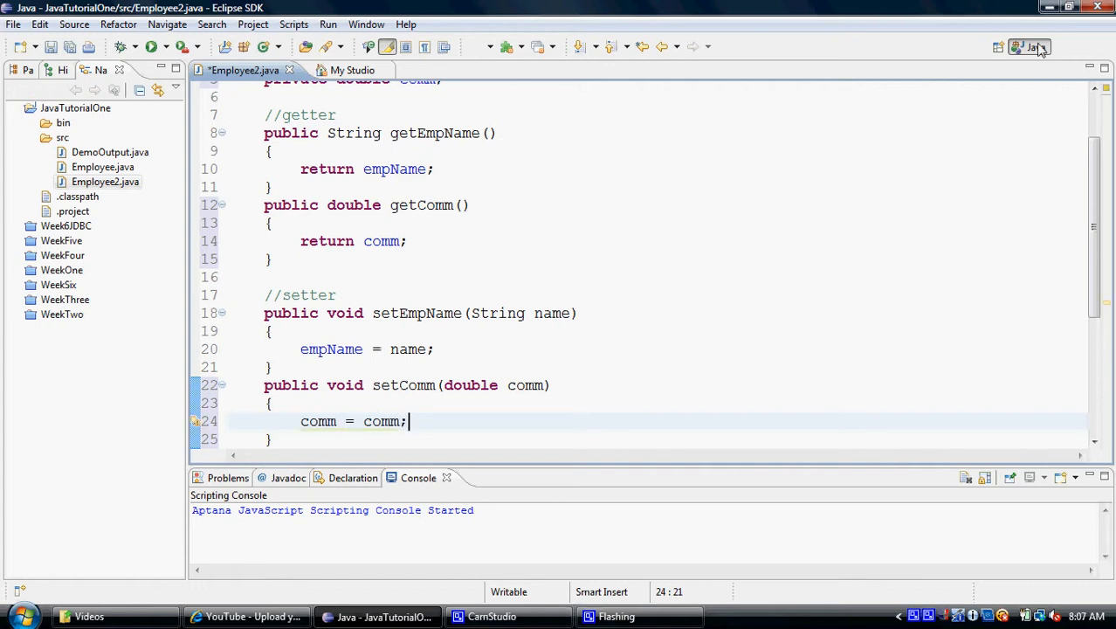
{"action": "scroll", "scroll_direction": "up", "scroll_amount": 3}
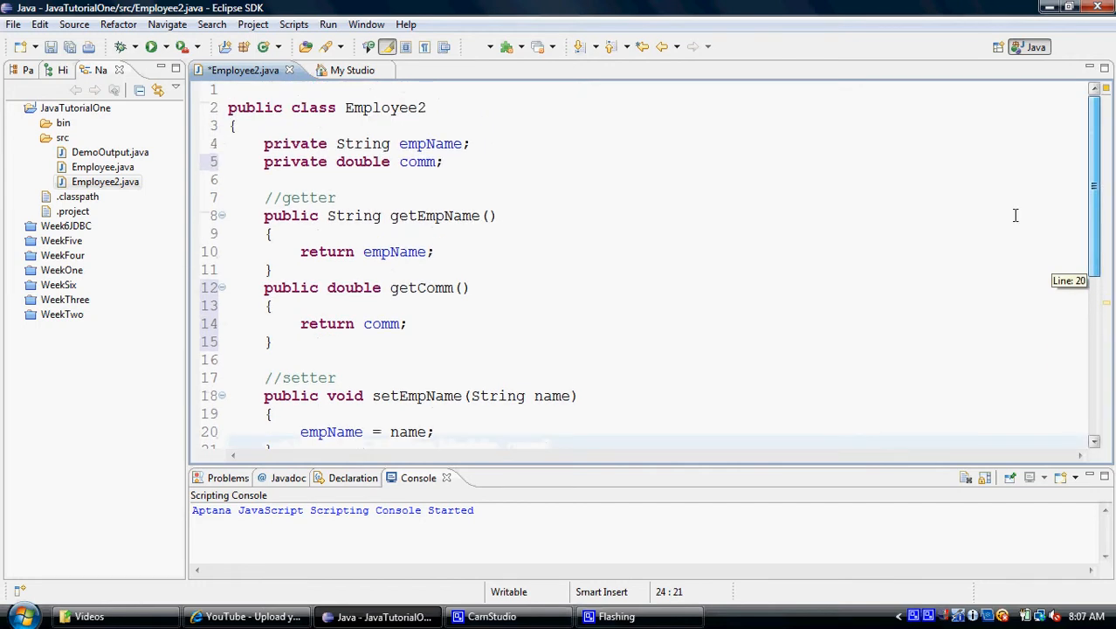
{"action": "double_click", "coordinate": [417, 161]}
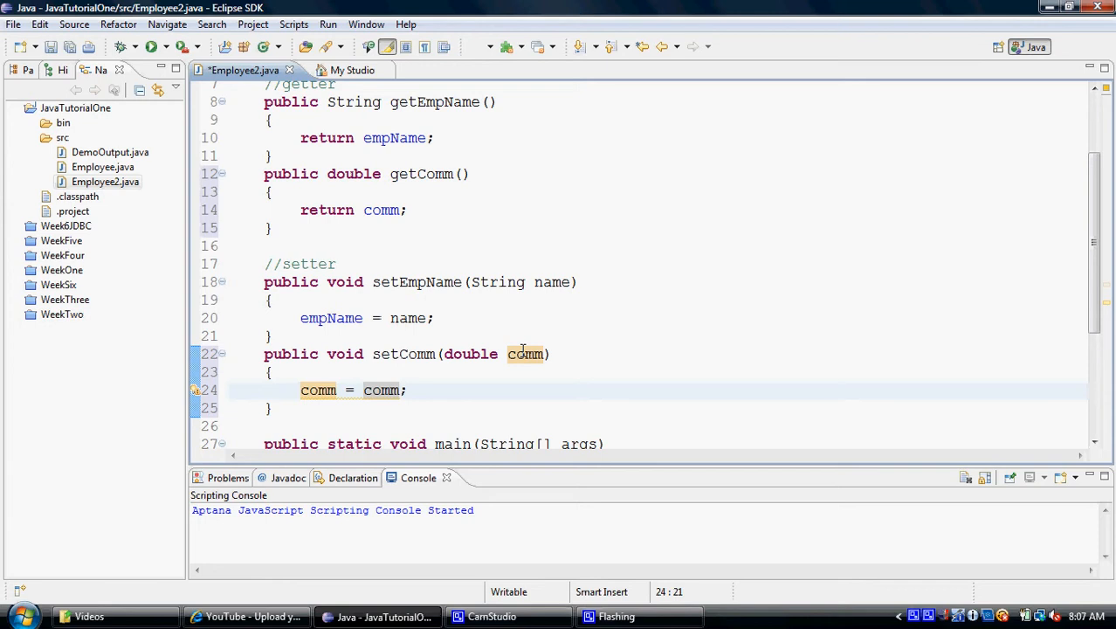
{"action": "double_click", "coordinate": [524, 353]}
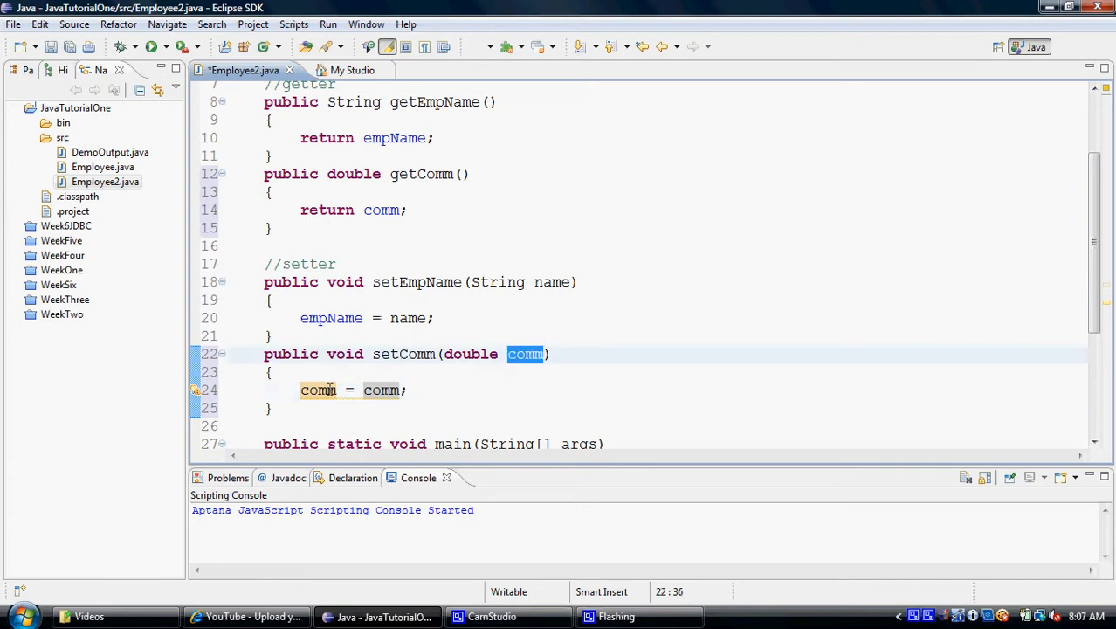
{"action": "left_click", "coordinate": [410, 392]}
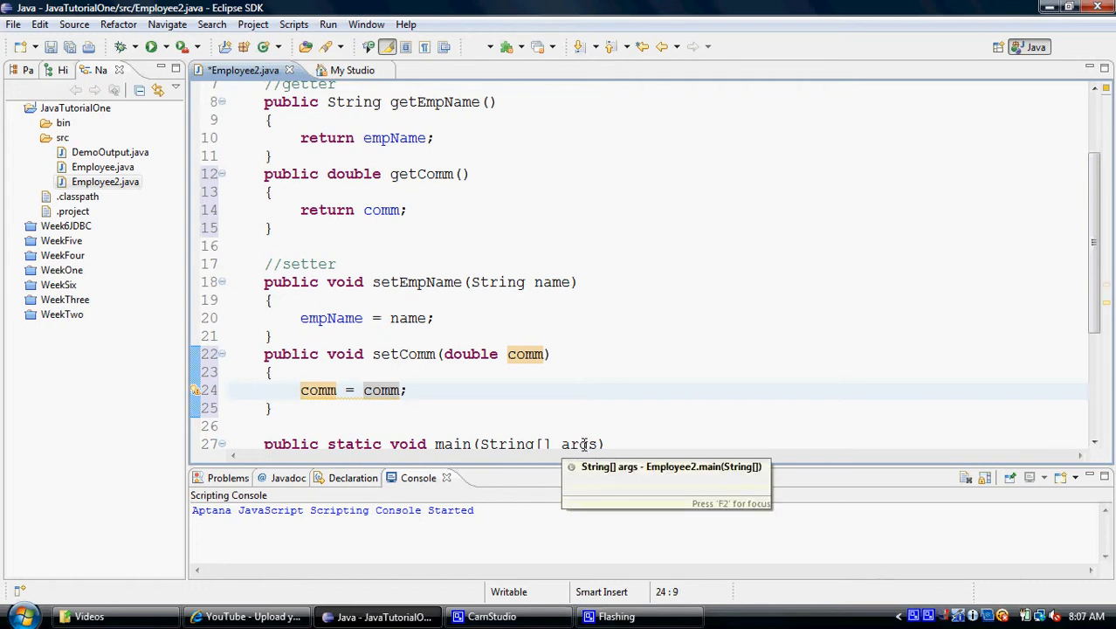
- Prefix the assignment with 'this.' so setComm stores into the comm field
{"action": "type", "text": "this."}
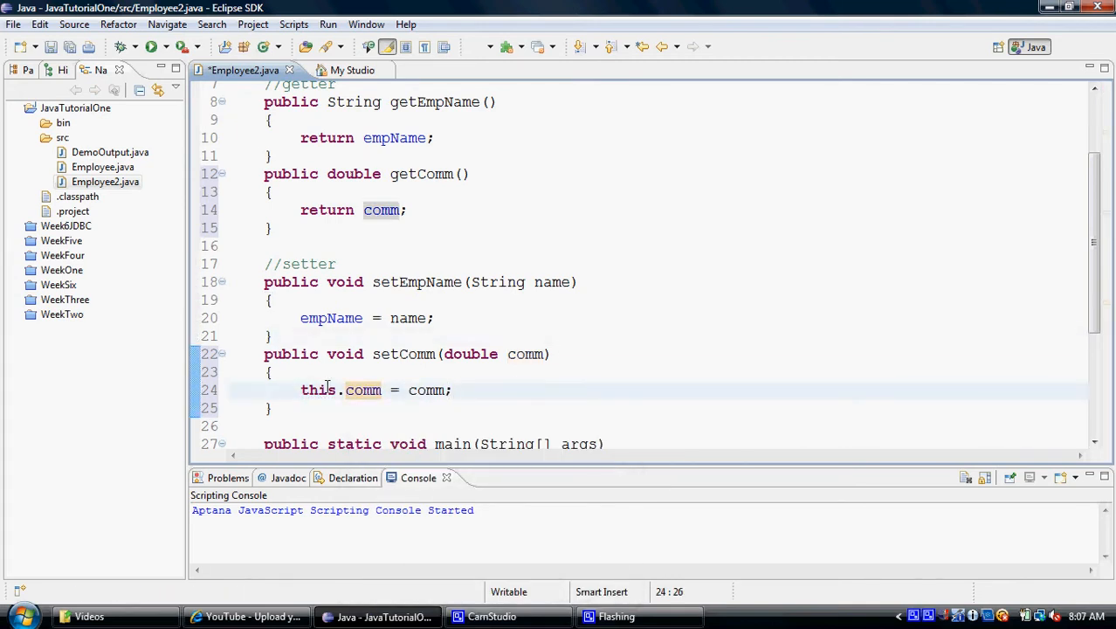
{"action": "mouse_move", "coordinate": [363, 391]}
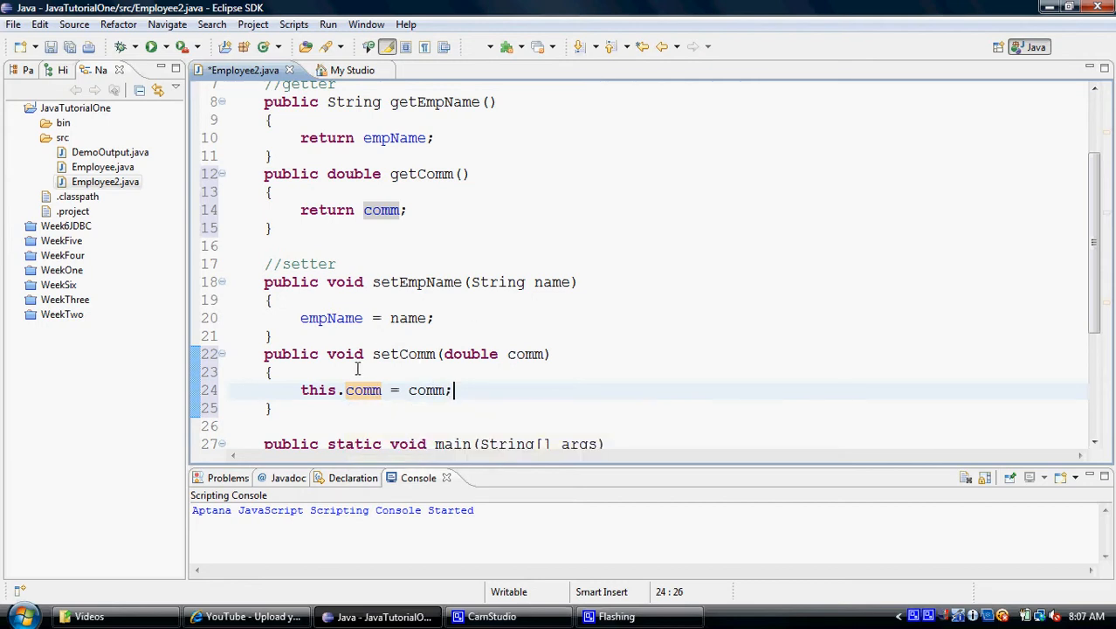
{"action": "mouse_move", "coordinate": [429, 377]}
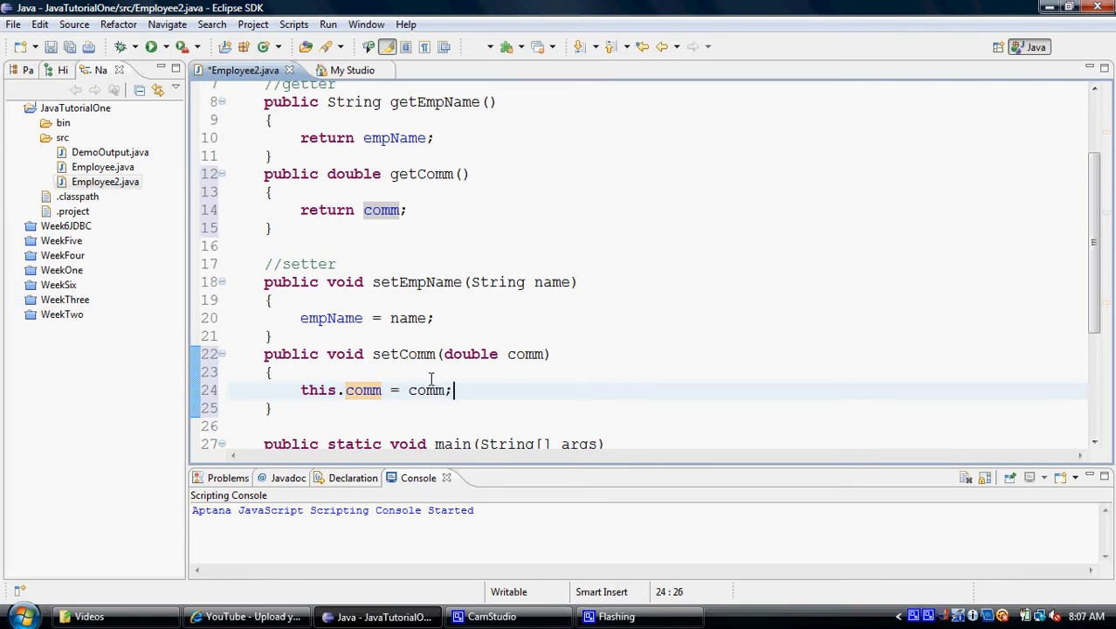
{"action": "mouse_move", "coordinate": [363, 389]}
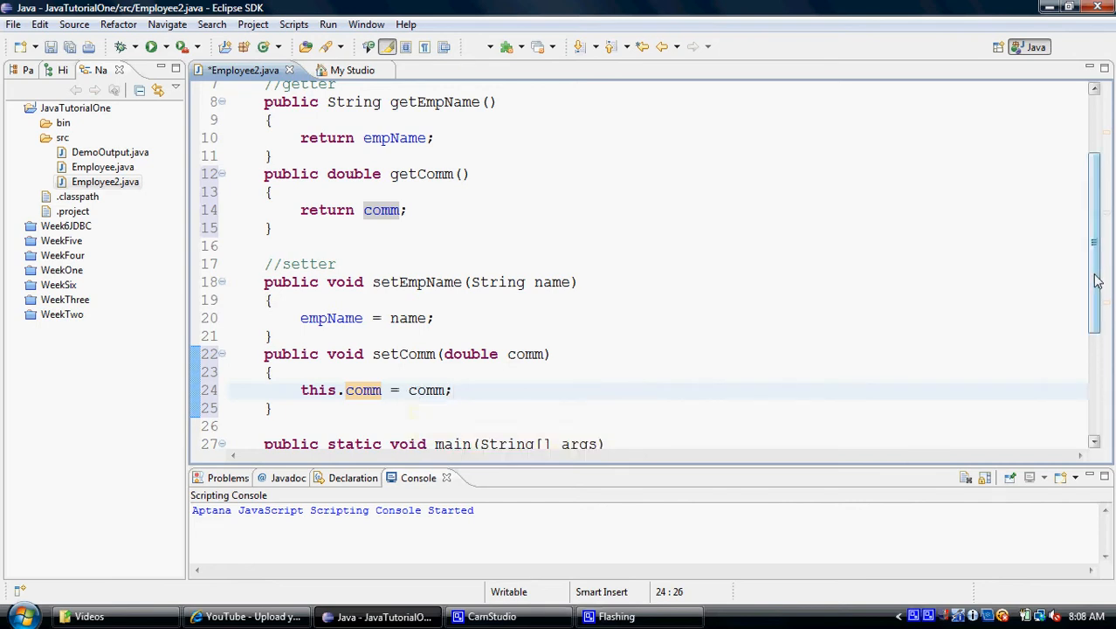
- Add emp1.setComm(100.89); in main after emp1's name is set
{"action": "scroll", "scroll_direction": "down", "scroll_amount": 3}
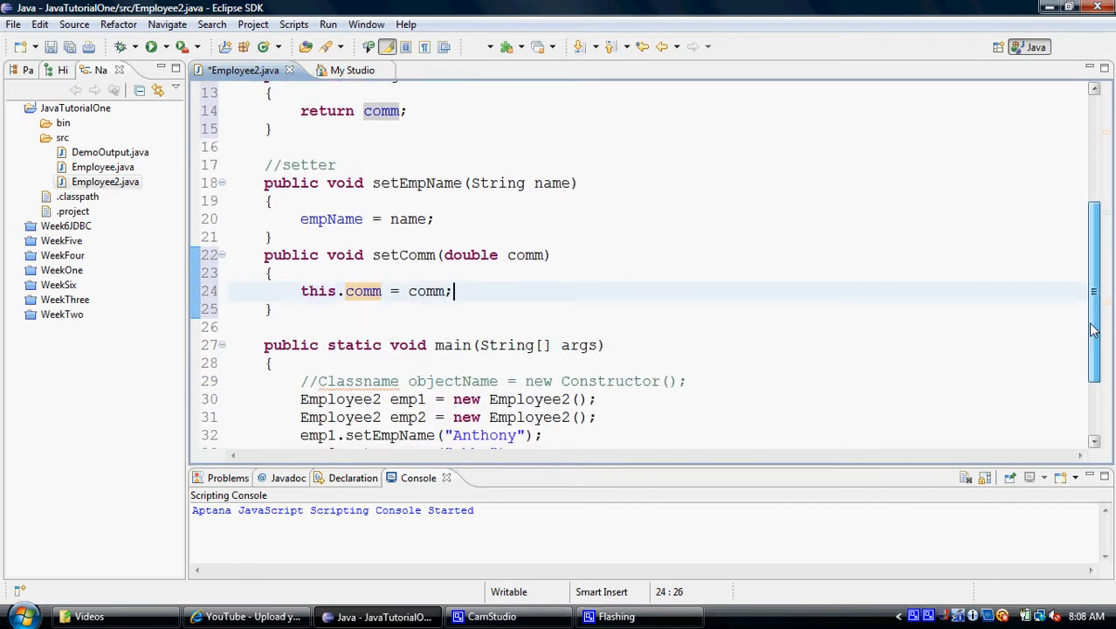
{"action": "scroll", "scroll_direction": "down", "scroll_amount": 3}
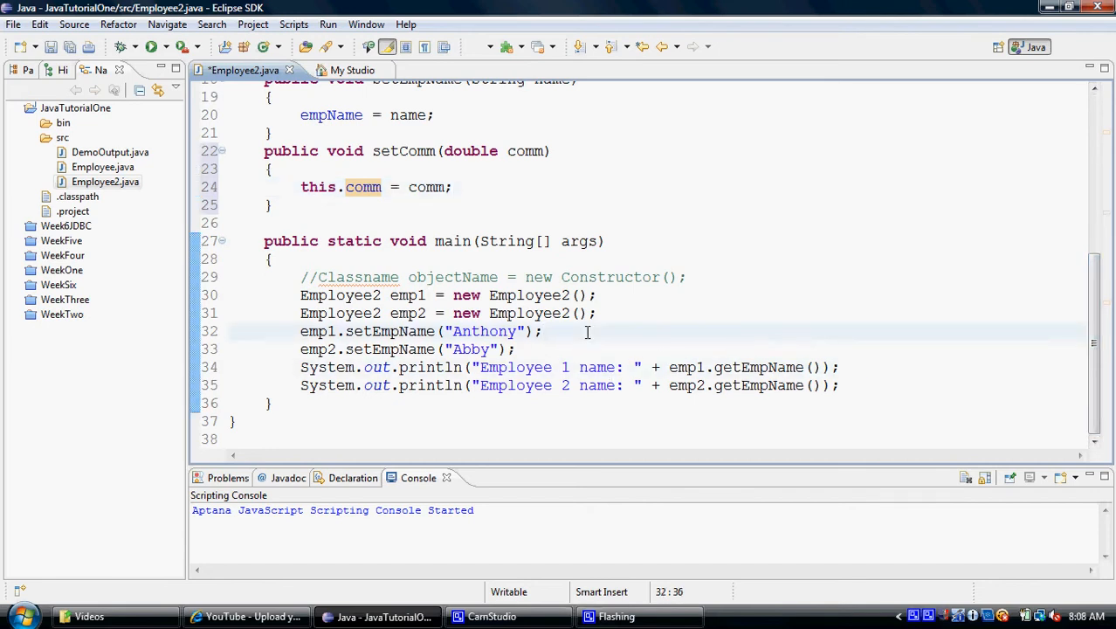
{"action": "type", "text": "emp1/."}
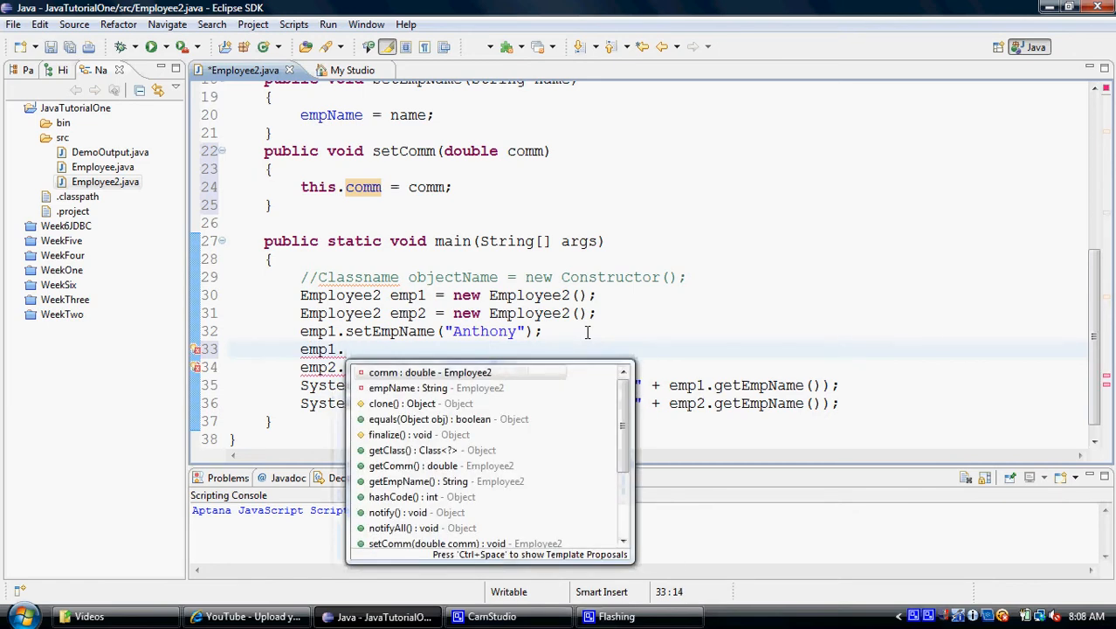
{"action": "type", "text": "setComm(1"}
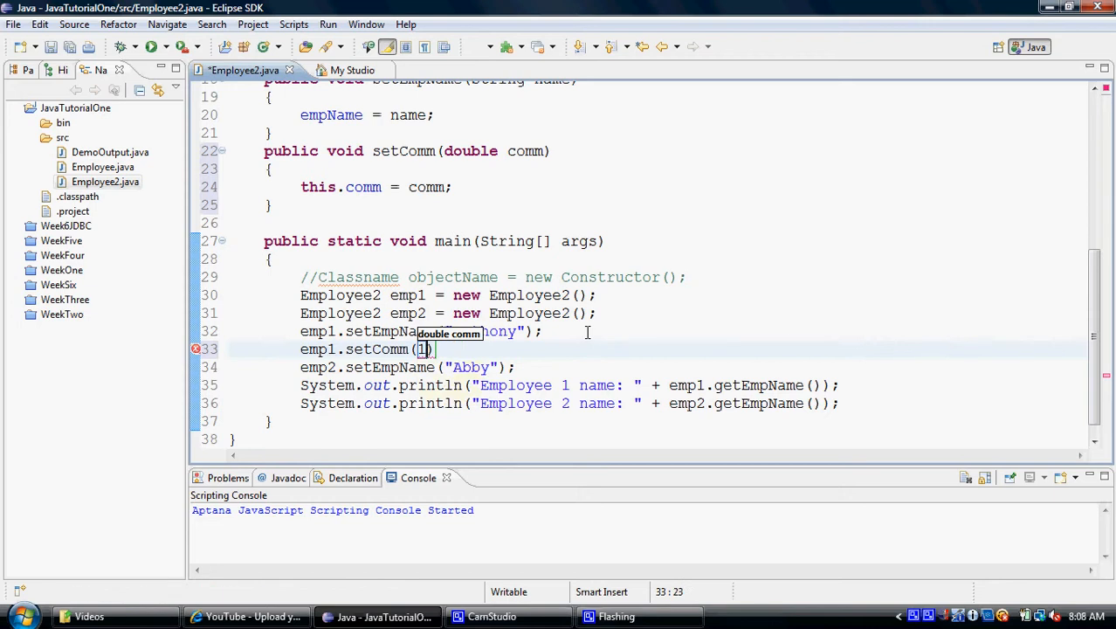
{"action": "type", "text": "00."}
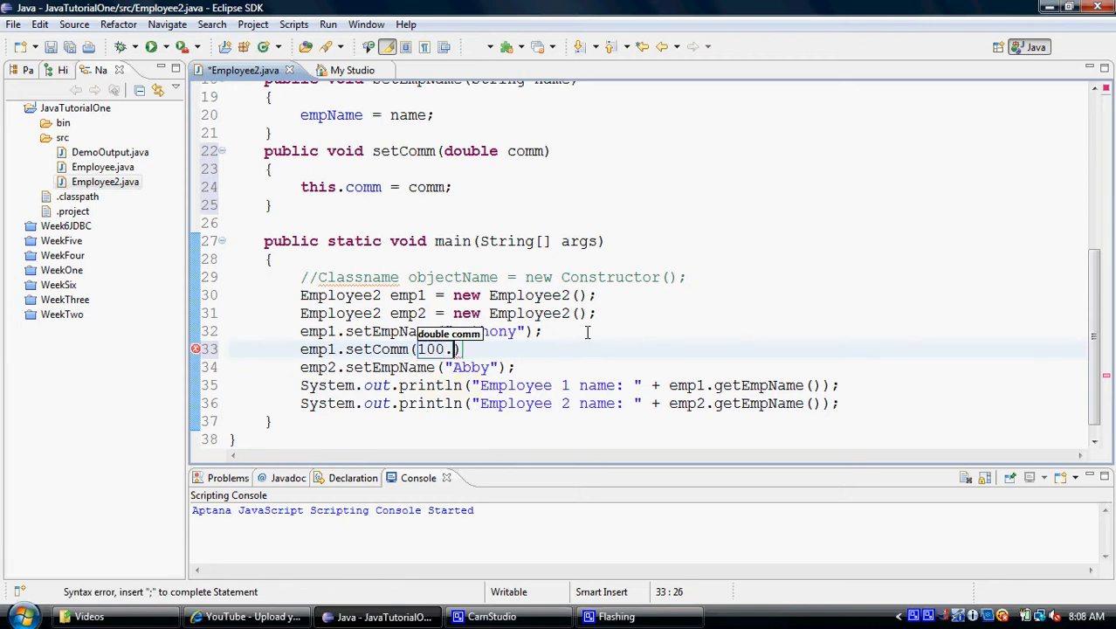
{"action": "type", "text": "89);"}
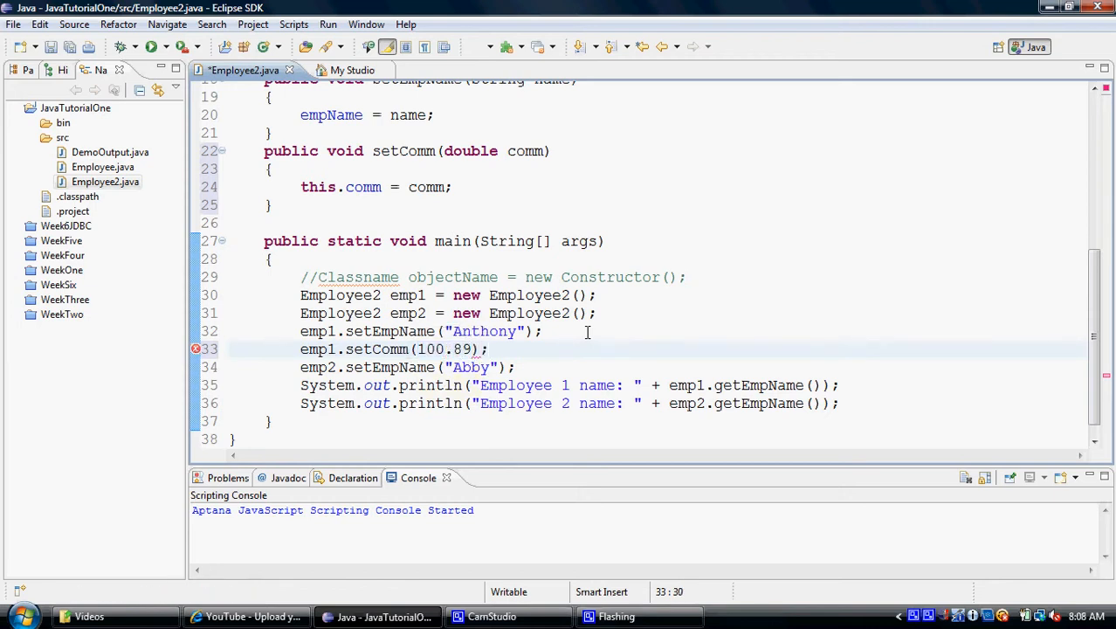
- Add emp2.setComm(678.99) on the next line using content assist
{"action": "key", "text": "Return"}
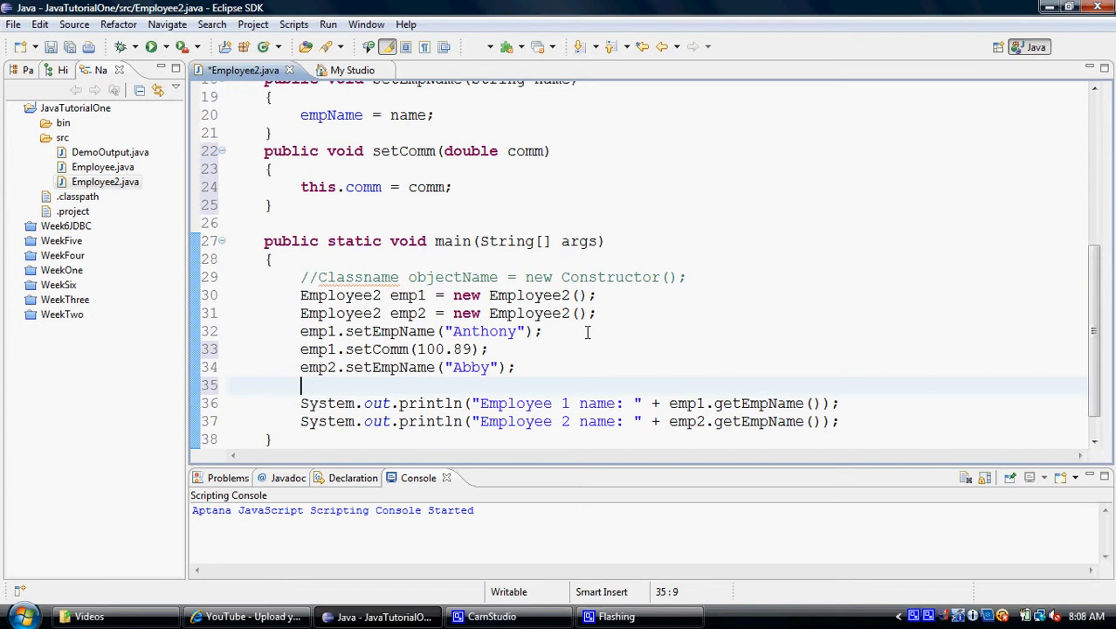
{"action": "type", "text": "emp2.se"}
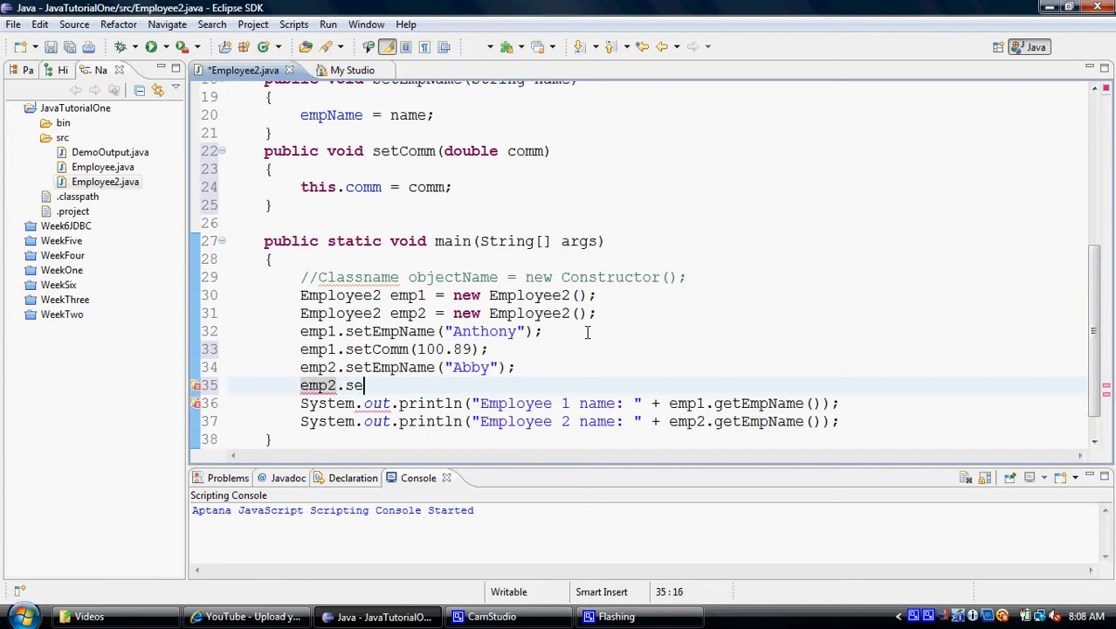
{"action": "type", "text": "t"}
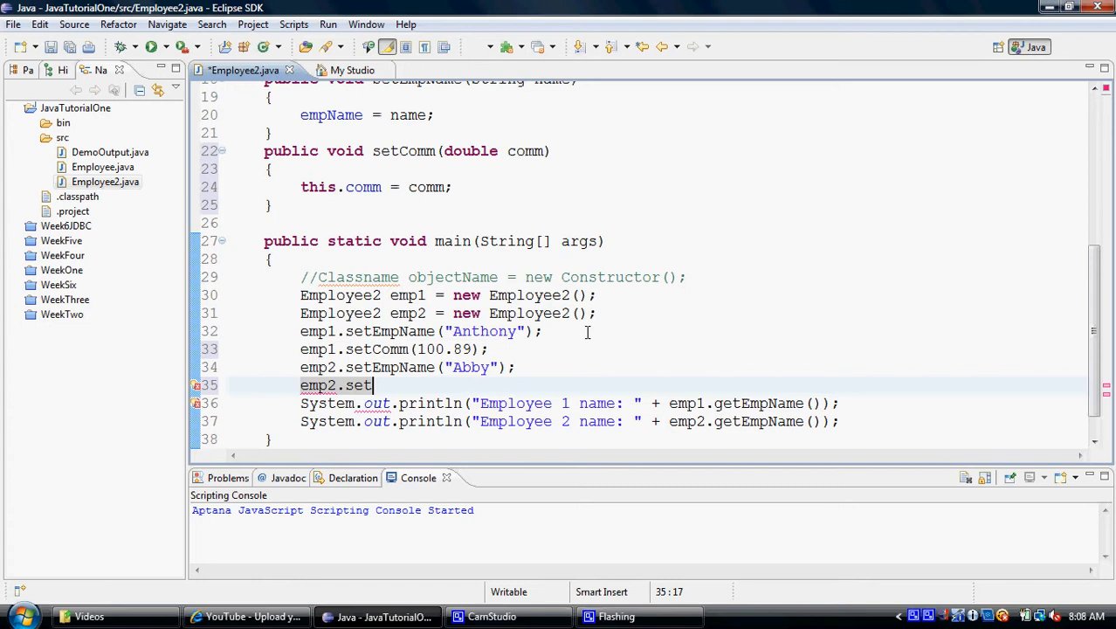
{"action": "type", "text": "Comm("}
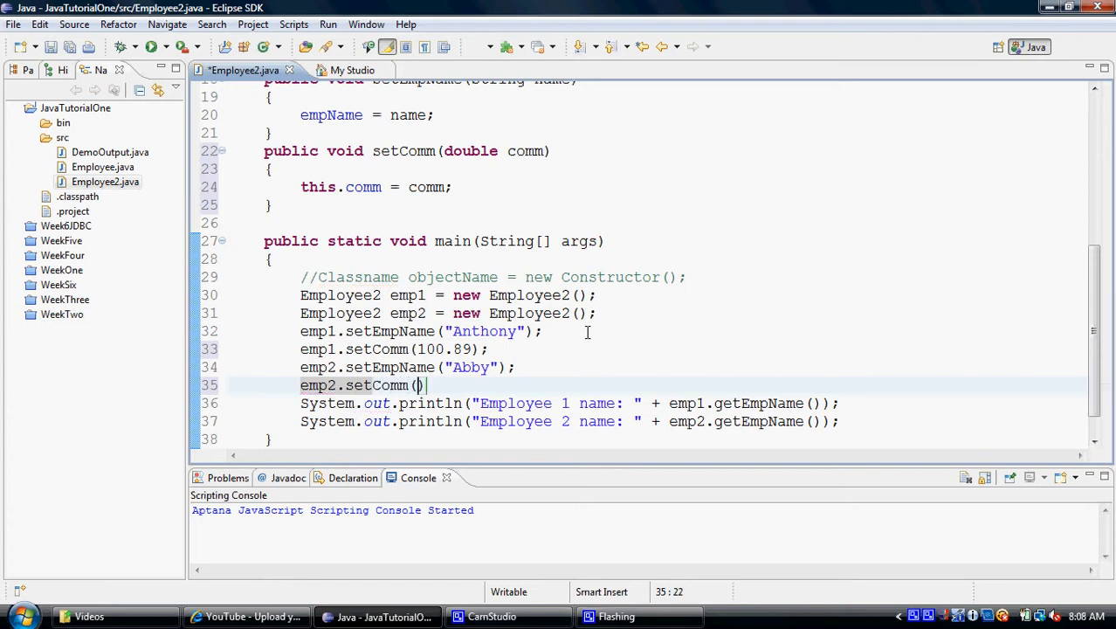
{"action": "type", "text": "678.99"}
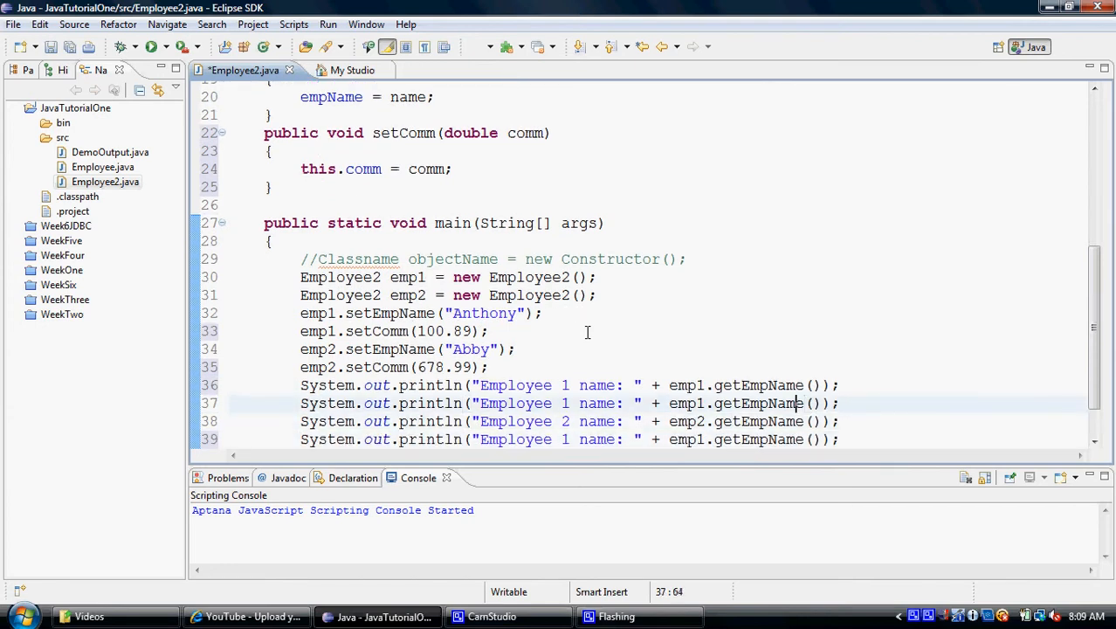
- Edit the duplicated println lines to print 'Comm: $' with getComm() for emp1 and emp2
{"action": "double_click", "coordinate": [597, 402]}
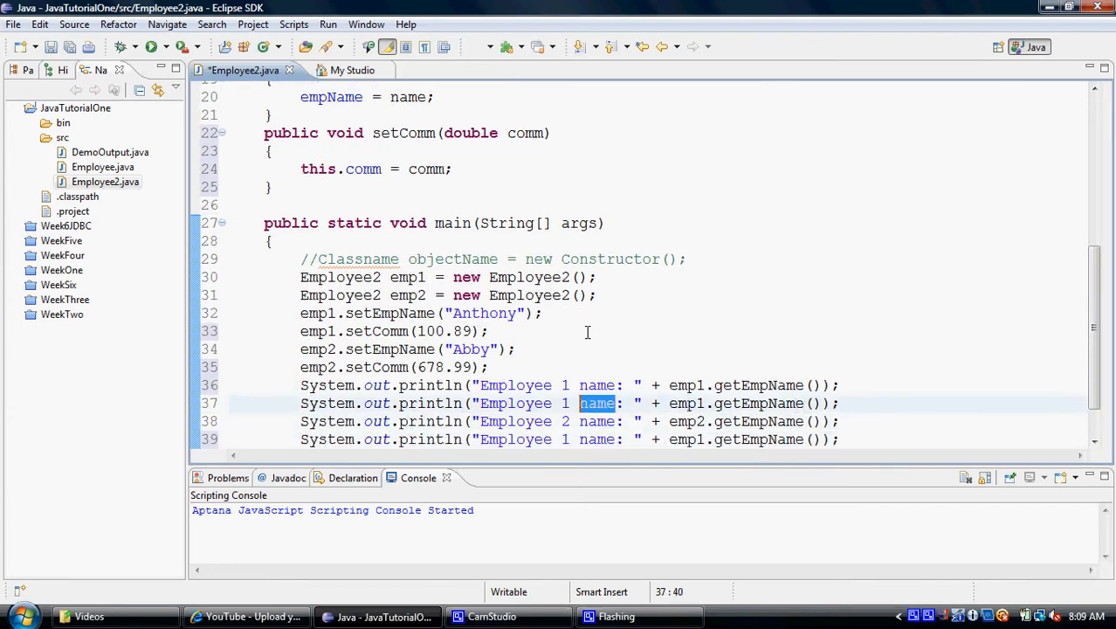
{"action": "type", "text": "Comm"}
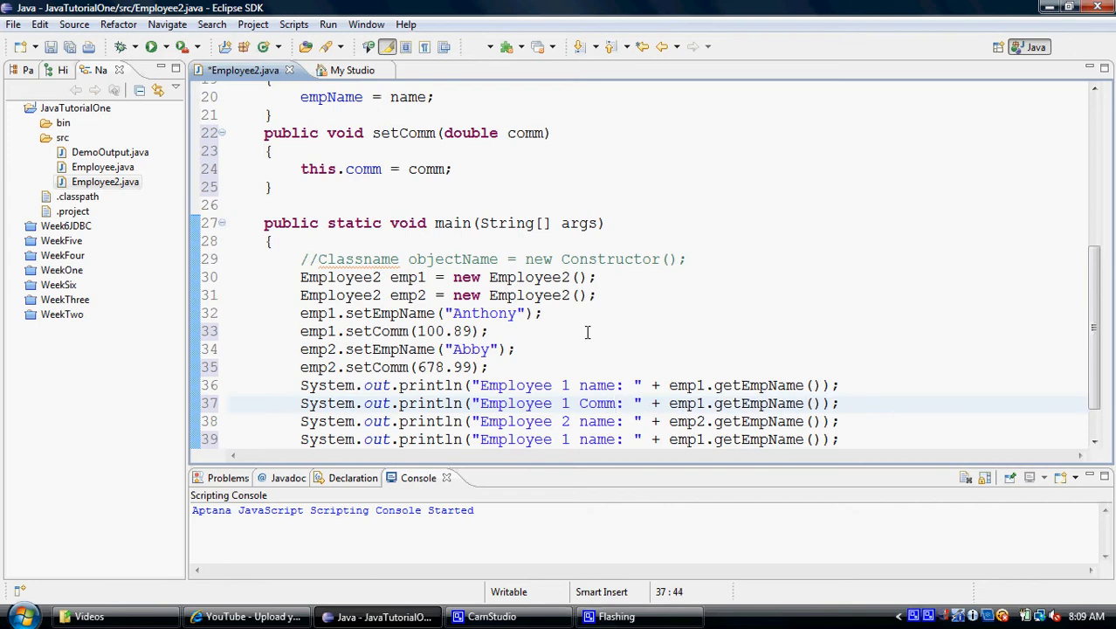
{"action": "type", "text": "$"}
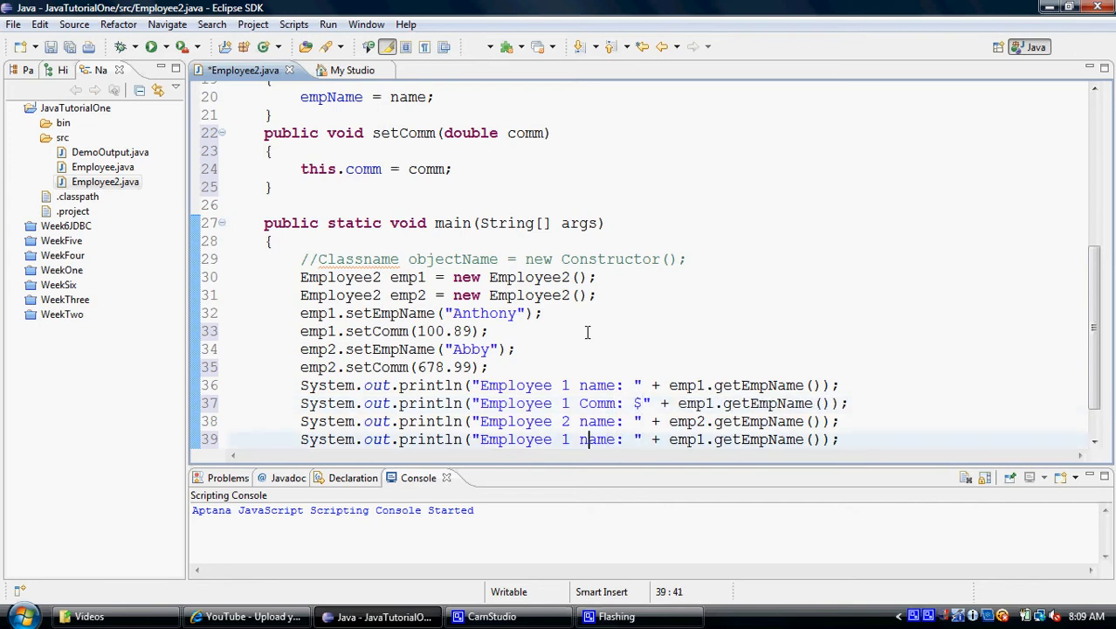
{"action": "type", "text": "2"}
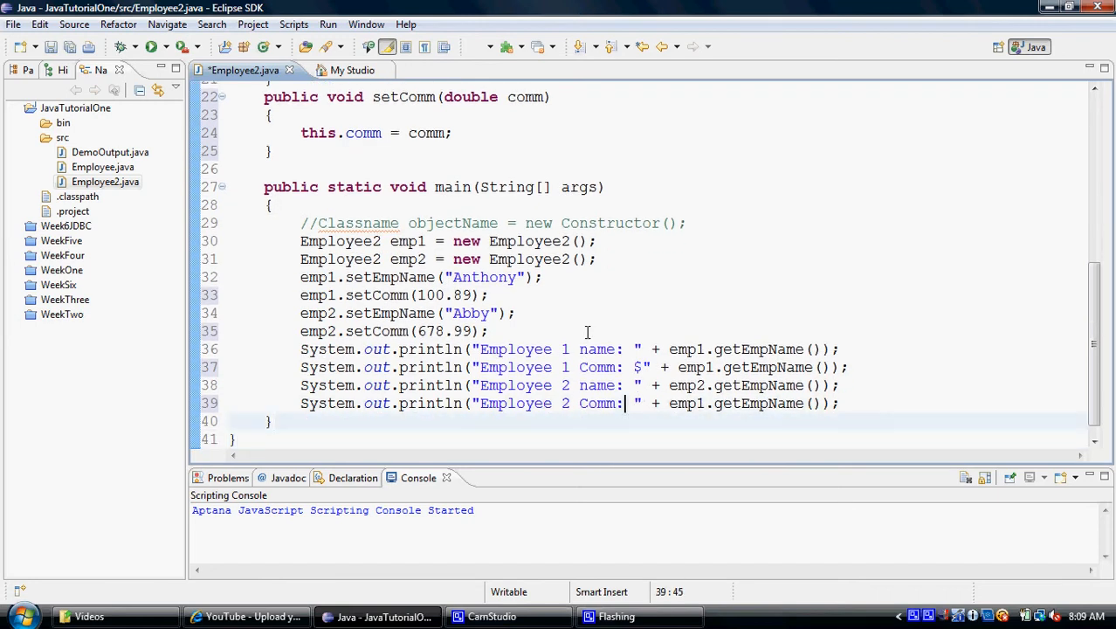
{"action": "type", "text": "$"}
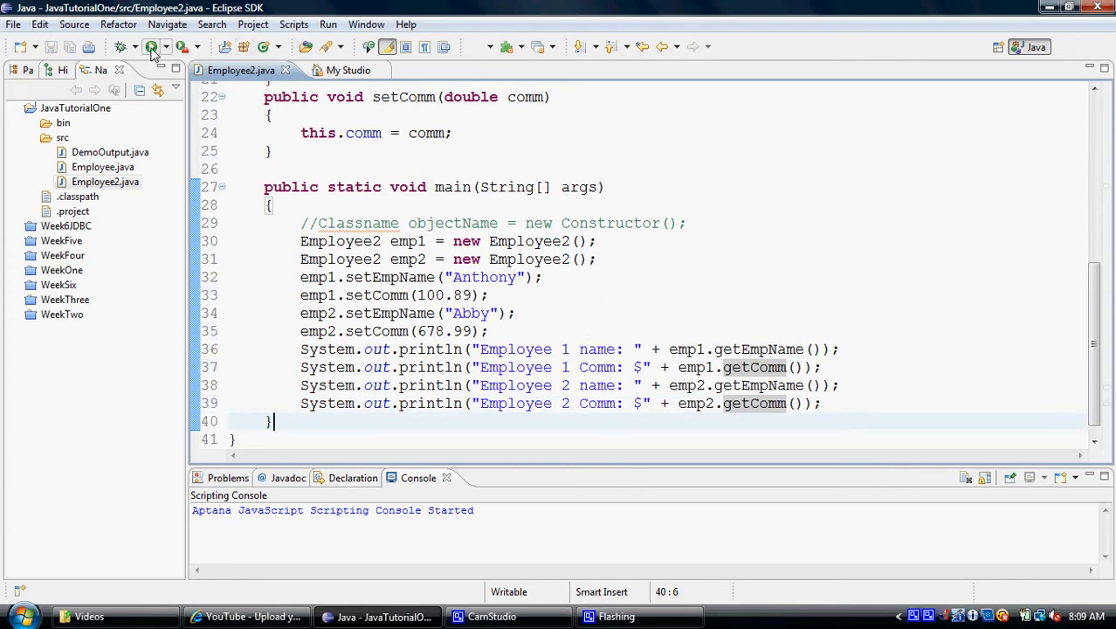
- Run Employee2 so the console shows Anthony $100.89 and Abby $678.99
{"action": "left_click", "coordinate": [150, 47]}
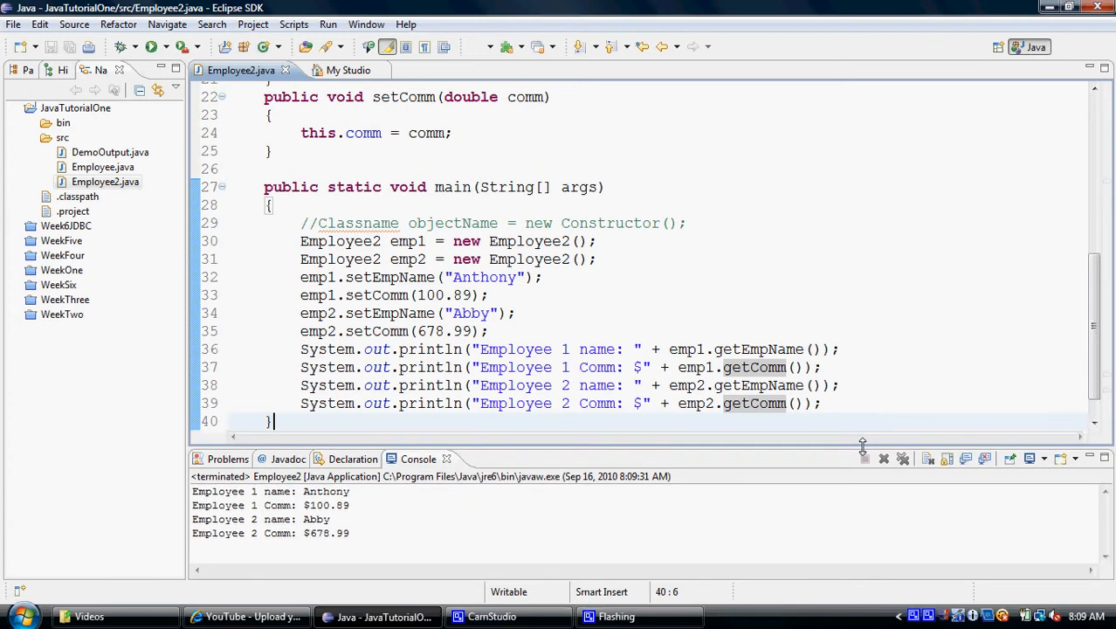
{"action": "scroll", "scroll_direction": "down", "scroll_amount": 3}
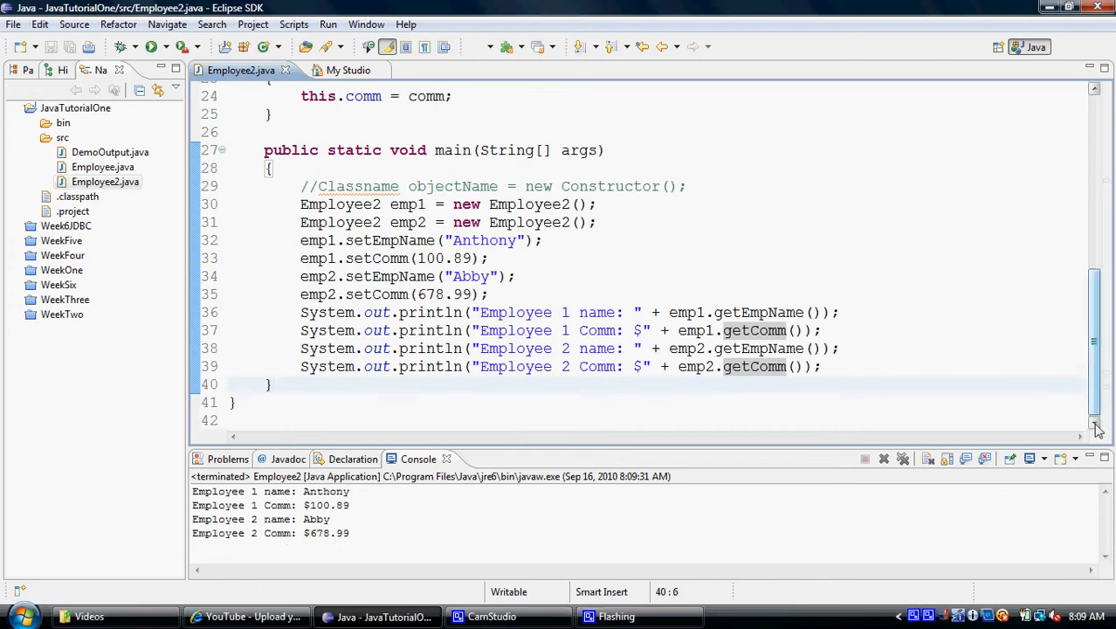
{"action": "scroll", "scroll_direction": "up", "scroll_amount": 3}
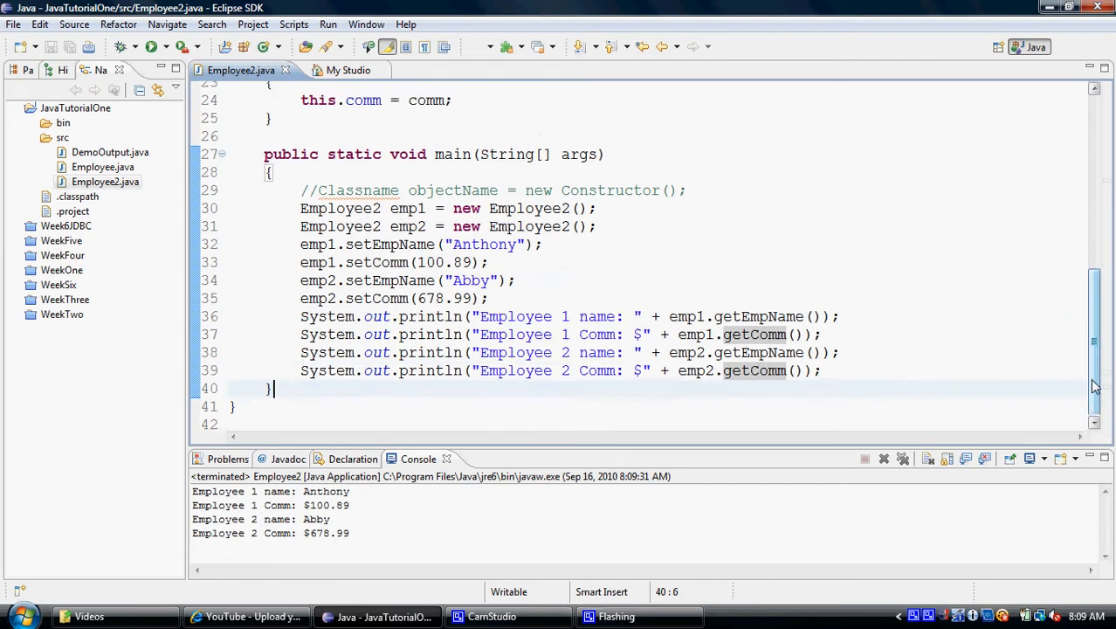
{"action": "scroll", "scroll_direction": "up", "scroll_amount": 3}
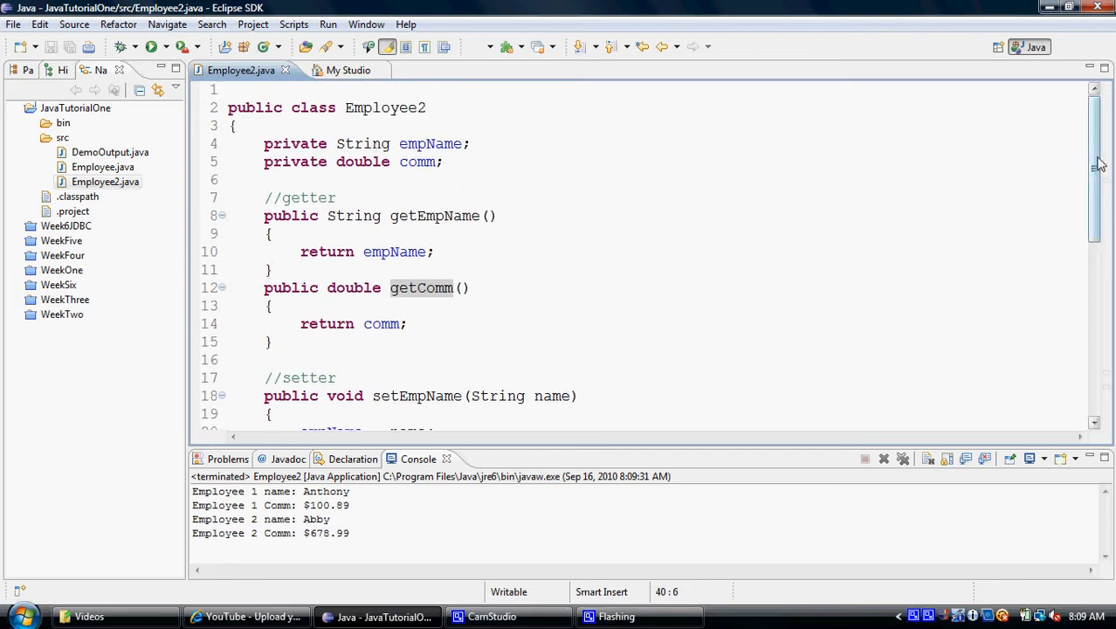
{"action": "scroll", "scroll_direction": "down", "scroll_amount": 3}
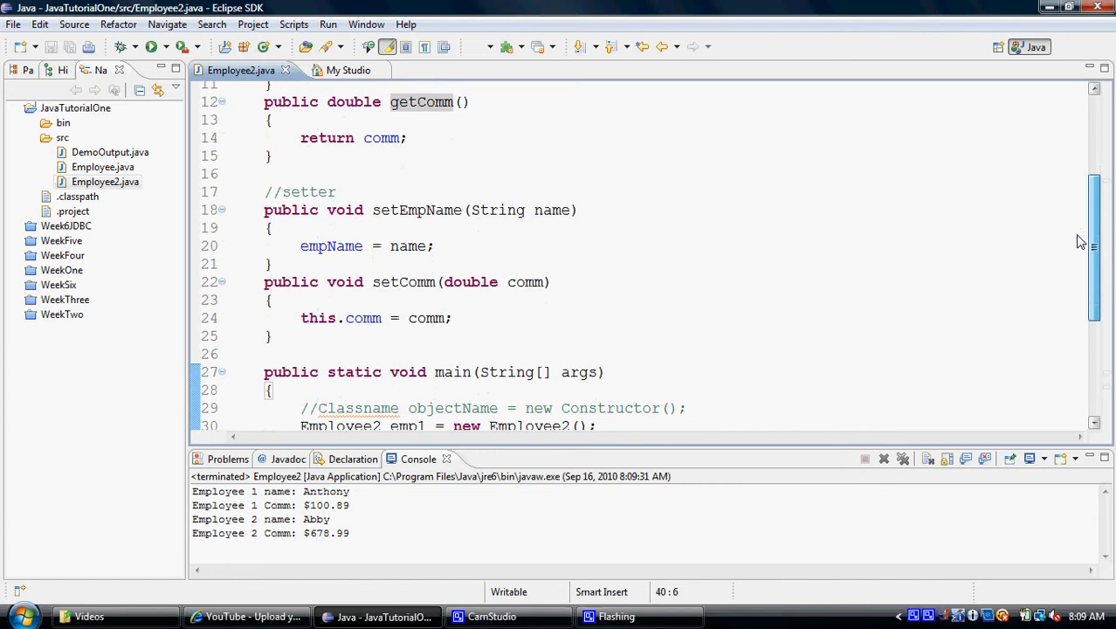
{"action": "scroll", "scroll_direction": "down", "scroll_amount": 3}
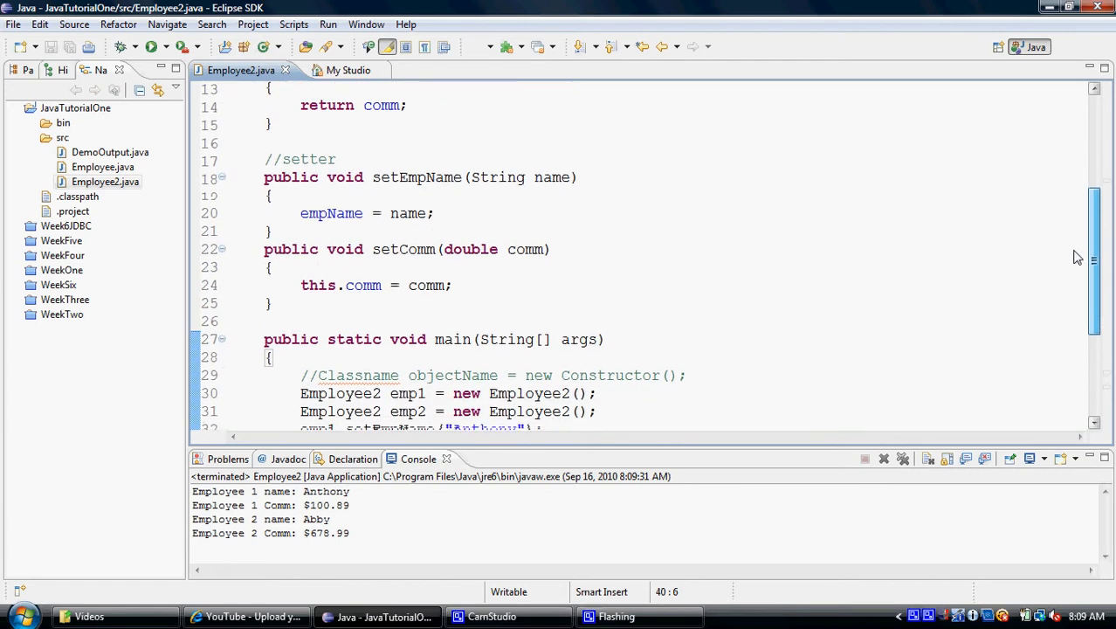
{"action": "scroll", "scroll_direction": "down", "scroll_amount": 3}
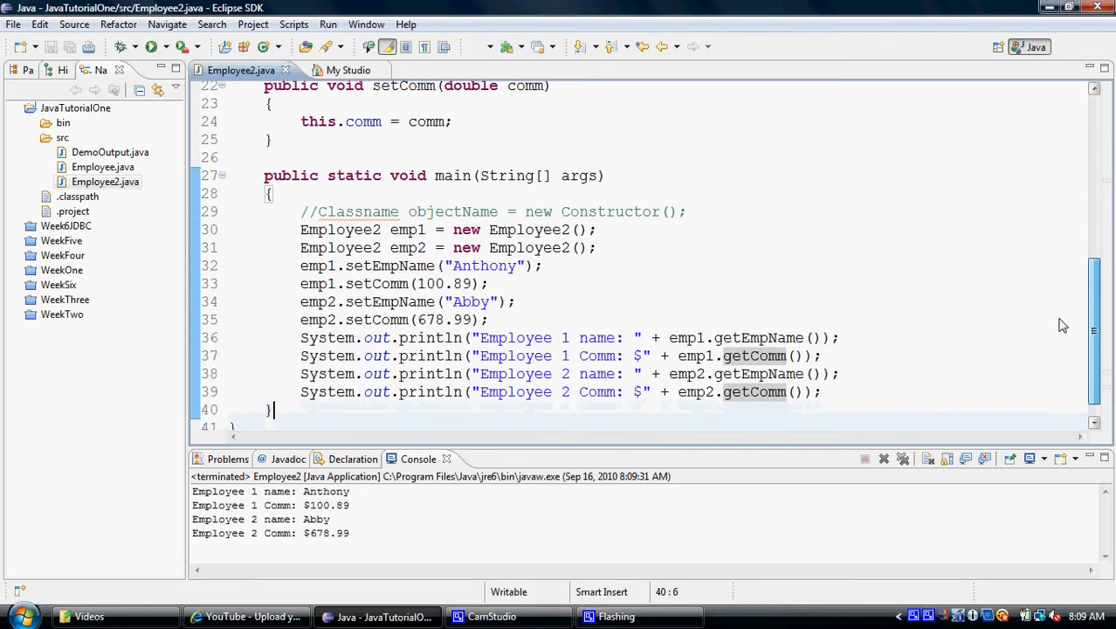
{"action": "scroll", "scroll_direction": "up", "scroll_amount": 3}
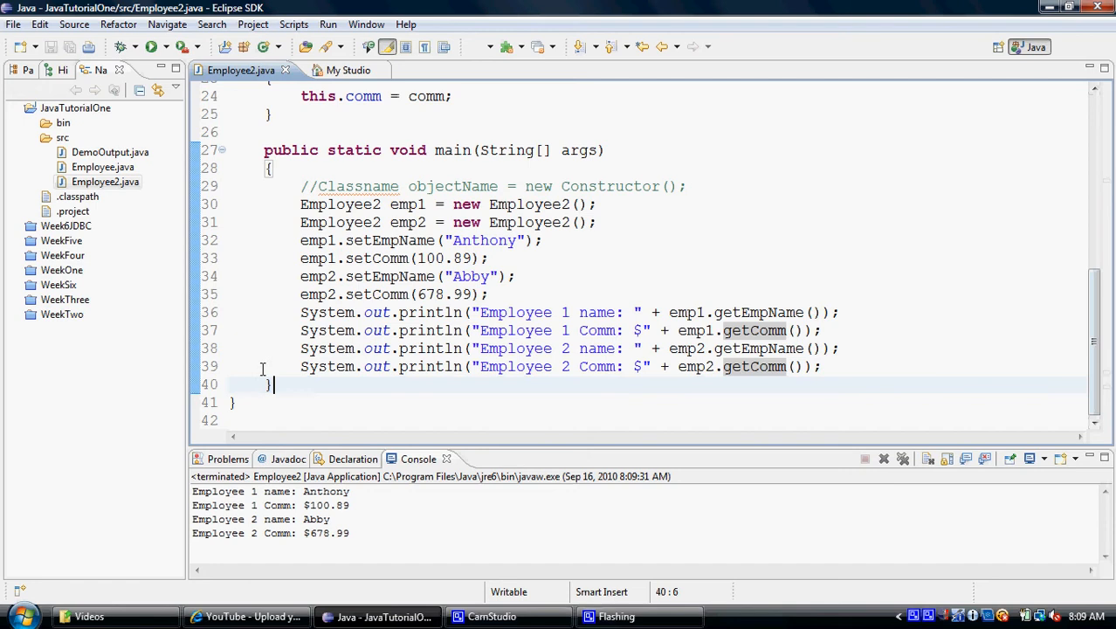